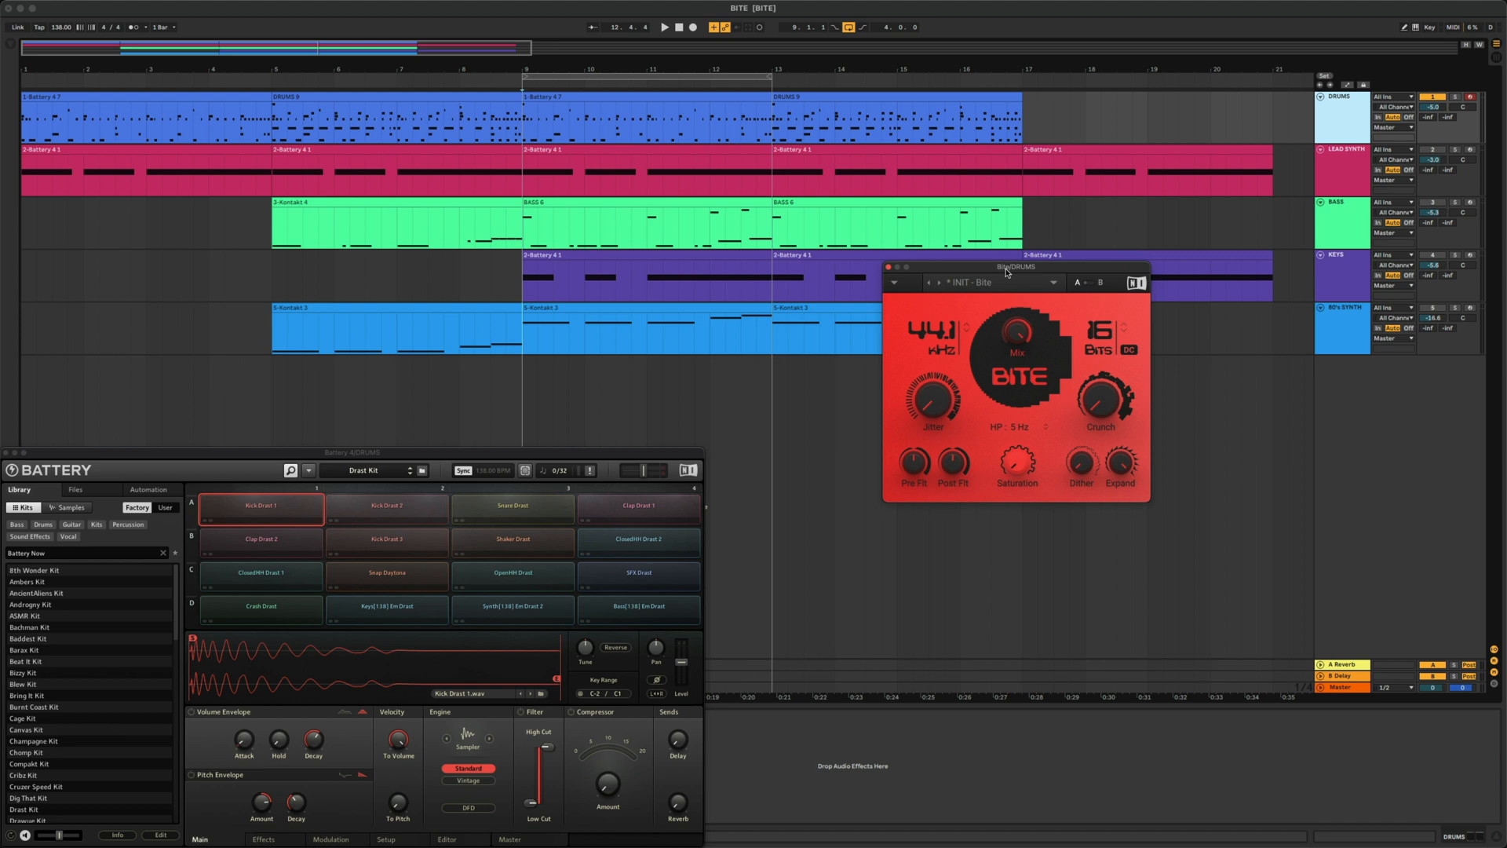
pyautogui.moveTo(1003, 272)
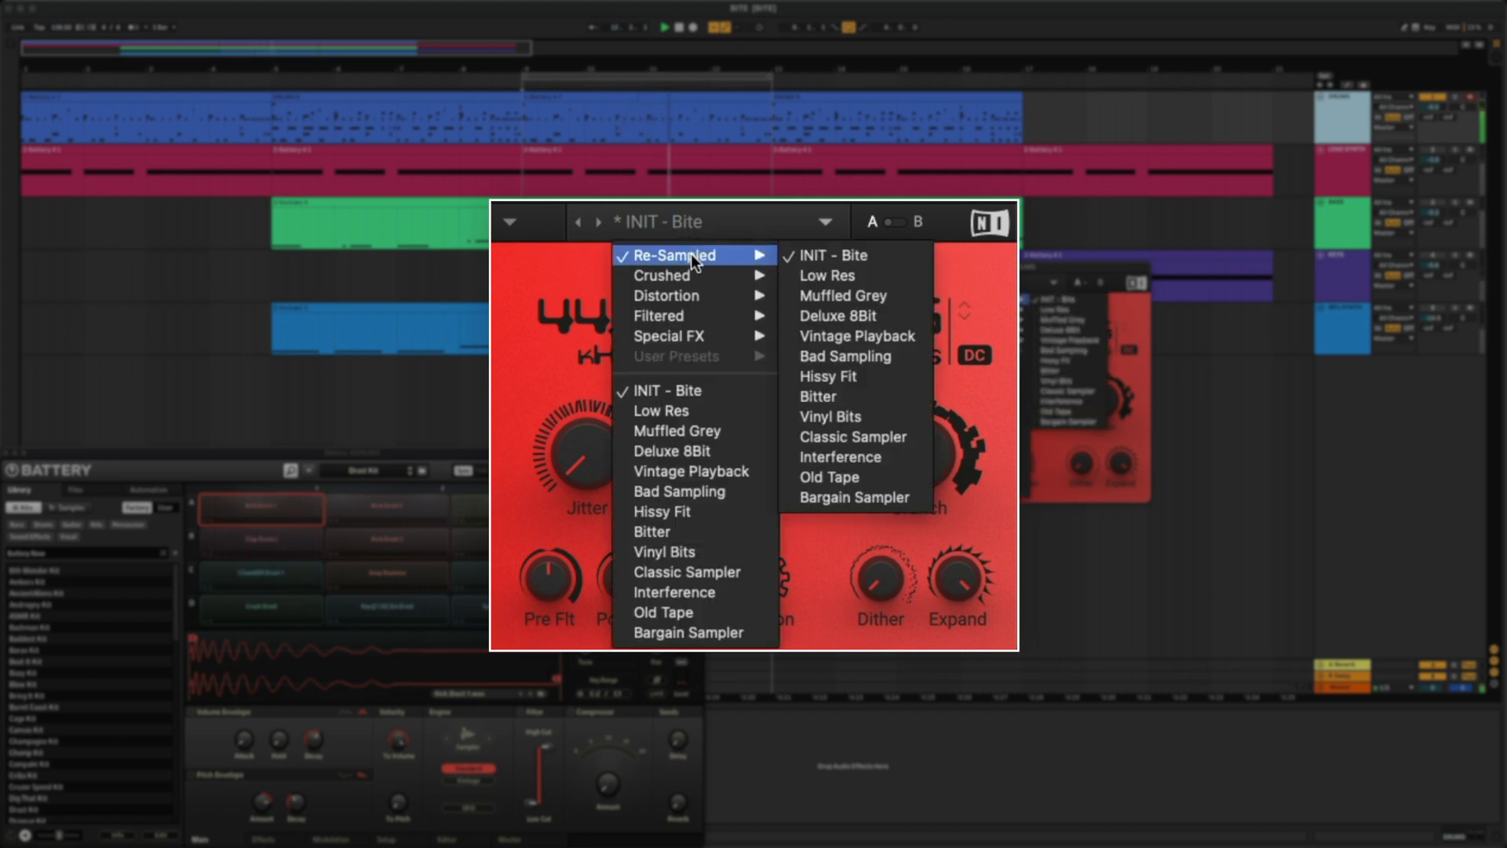
# Audition Vintage Playback, Flavour, Bit Beat, Gated Freak, Global Warming, Rainy Days on drums, ending with Fat Old Grid.
pyautogui.click(857, 335)
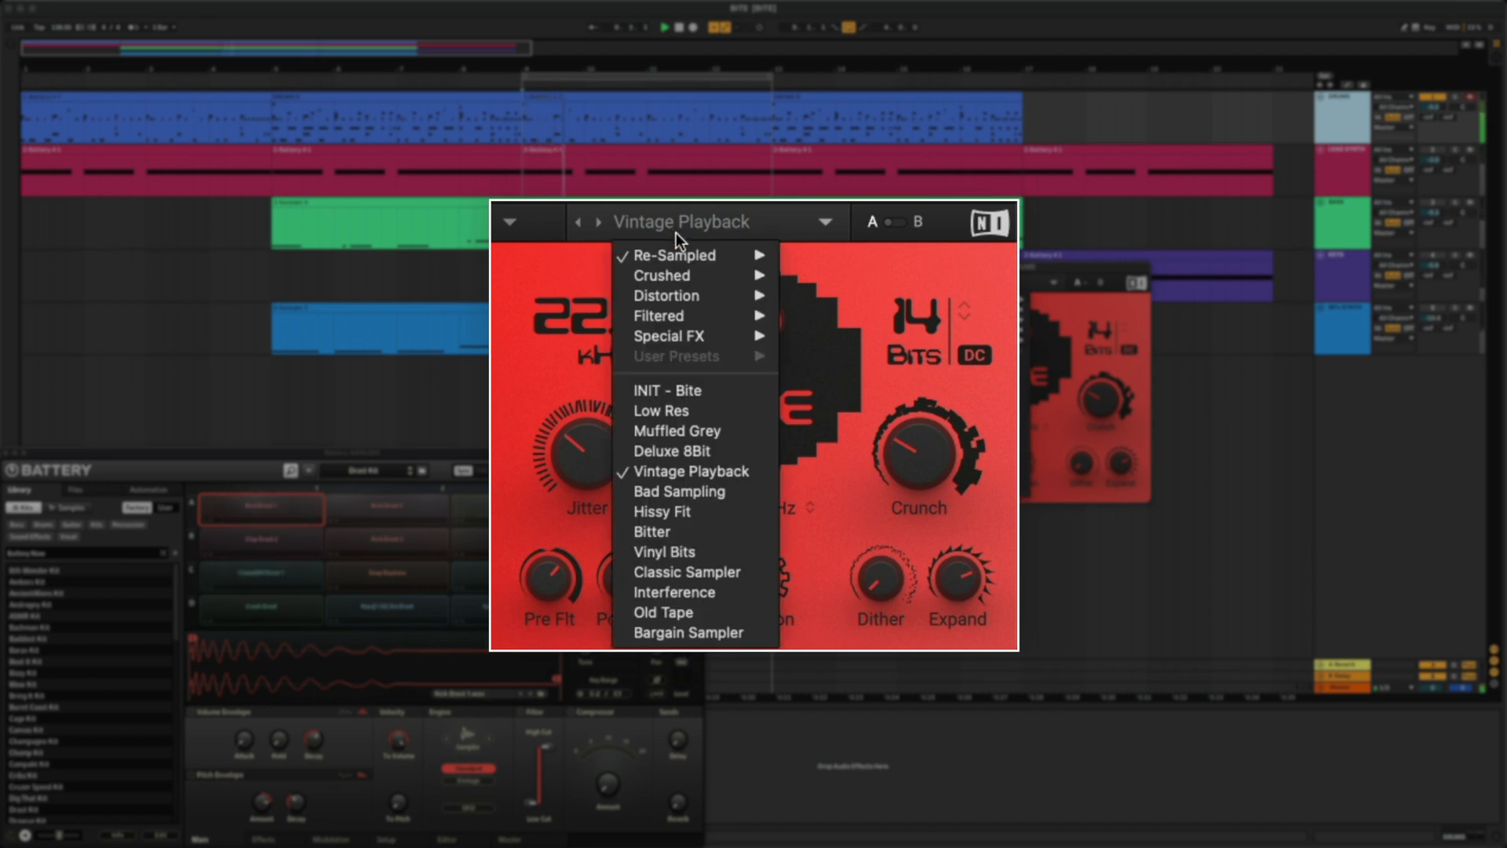
pyautogui.moveTo(661, 276)
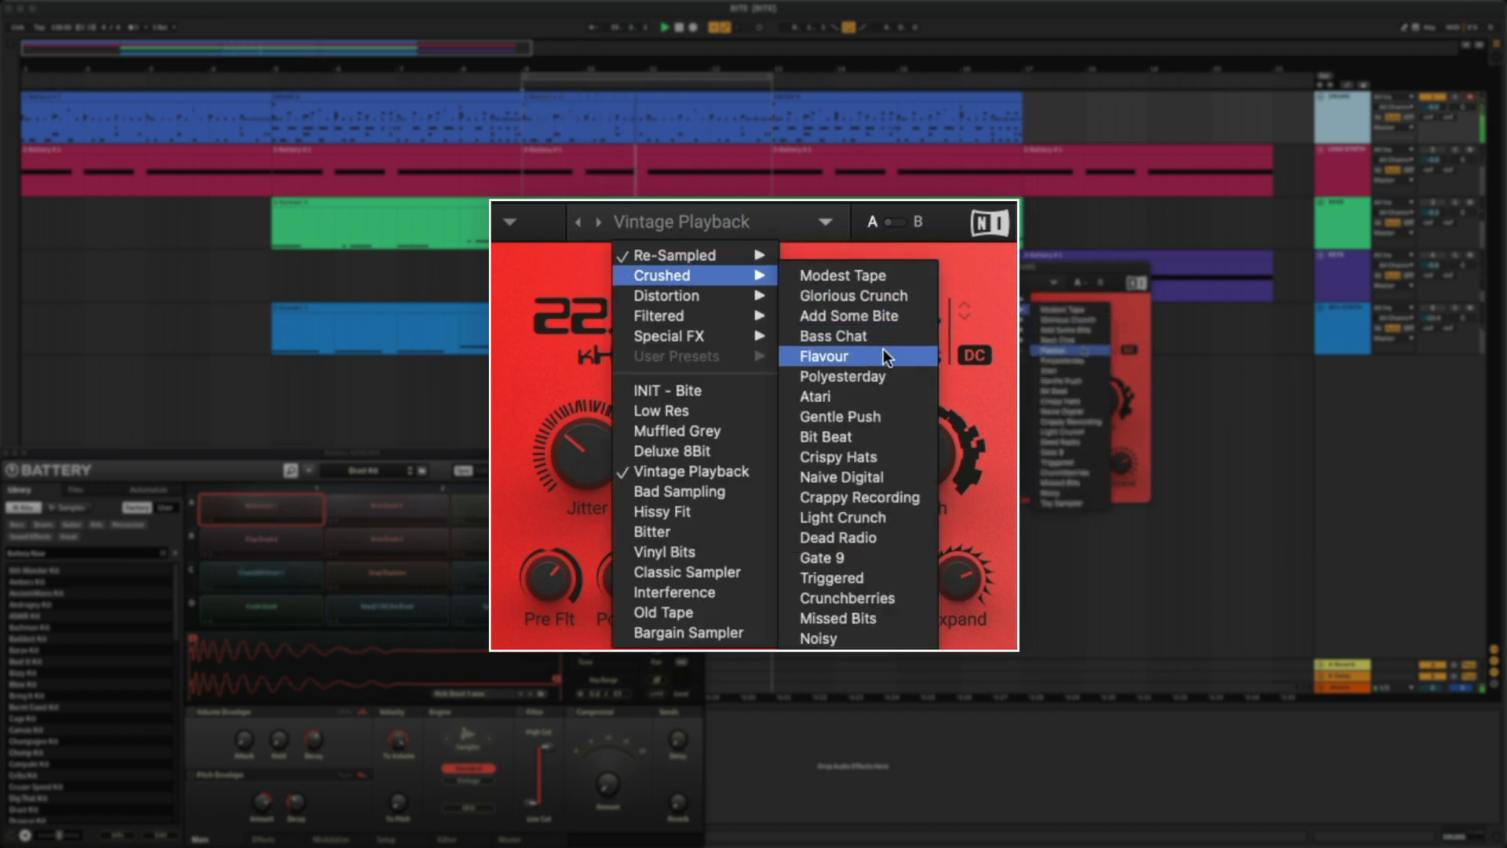
pyautogui.click(821, 355)
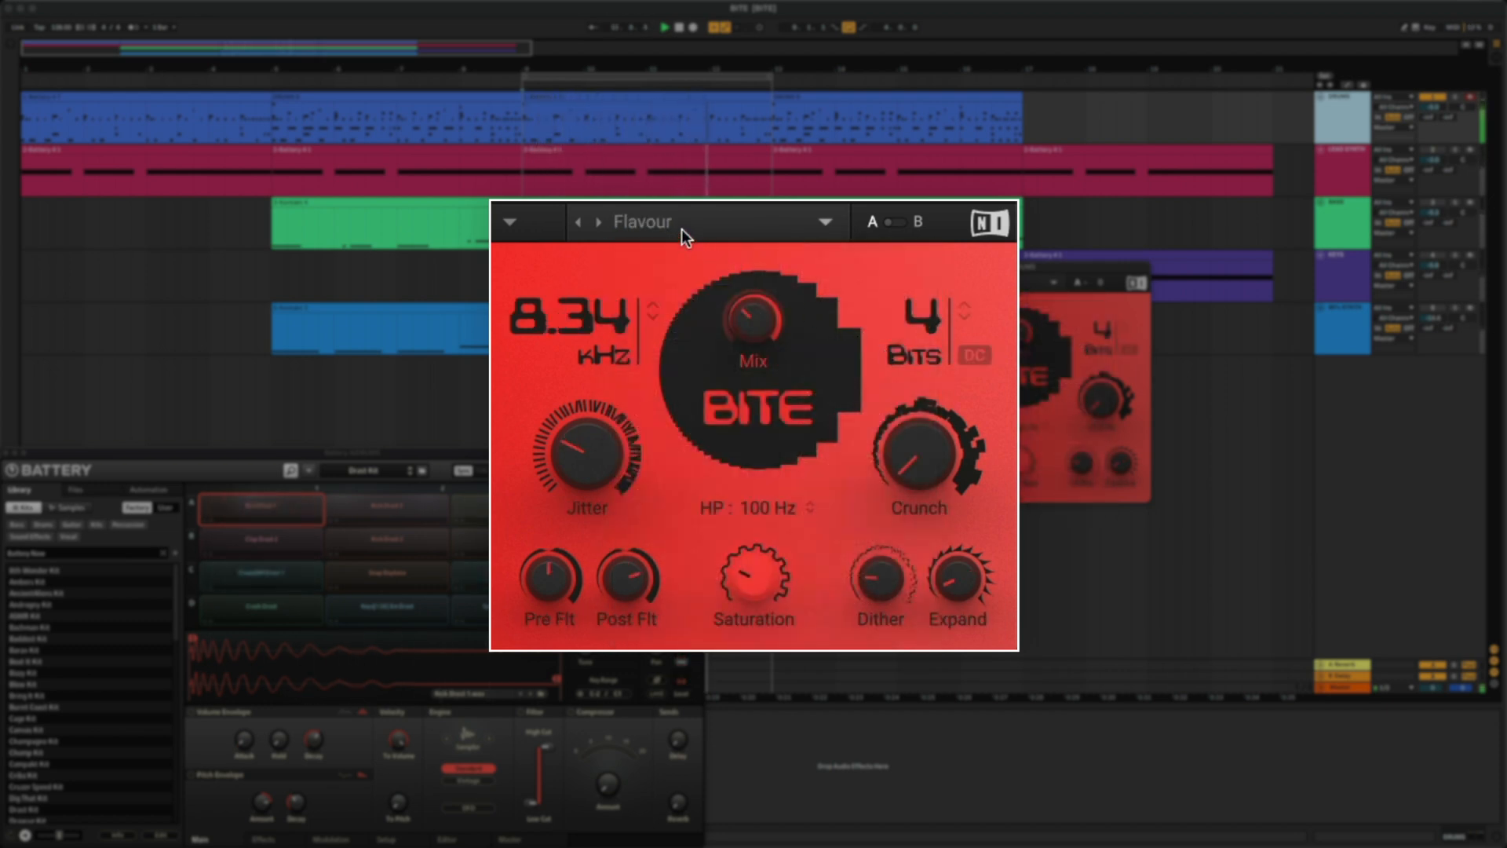
pyautogui.click(825, 221)
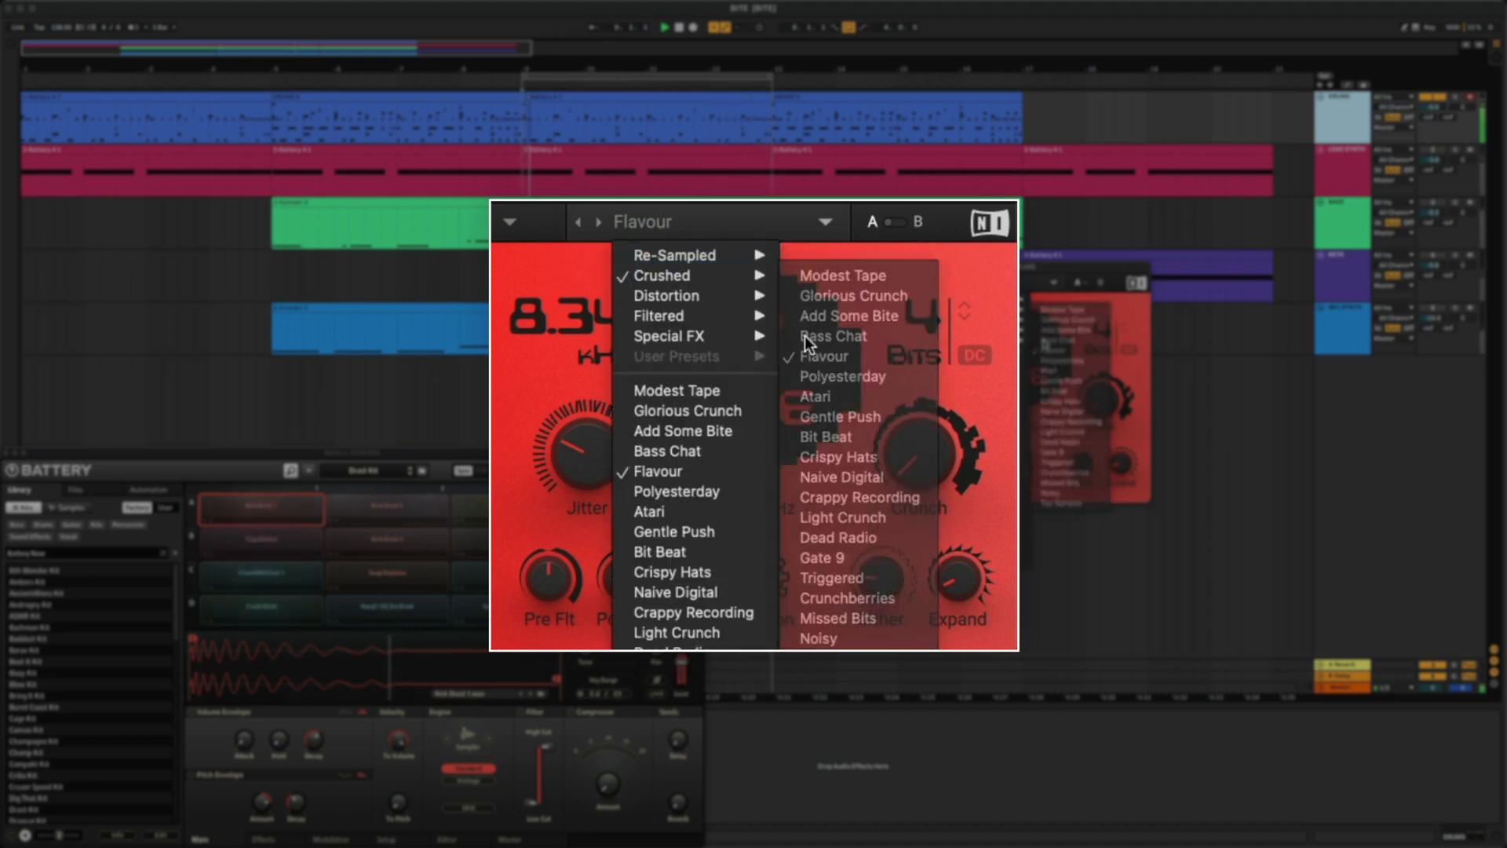
pyautogui.moveTo(831, 436)
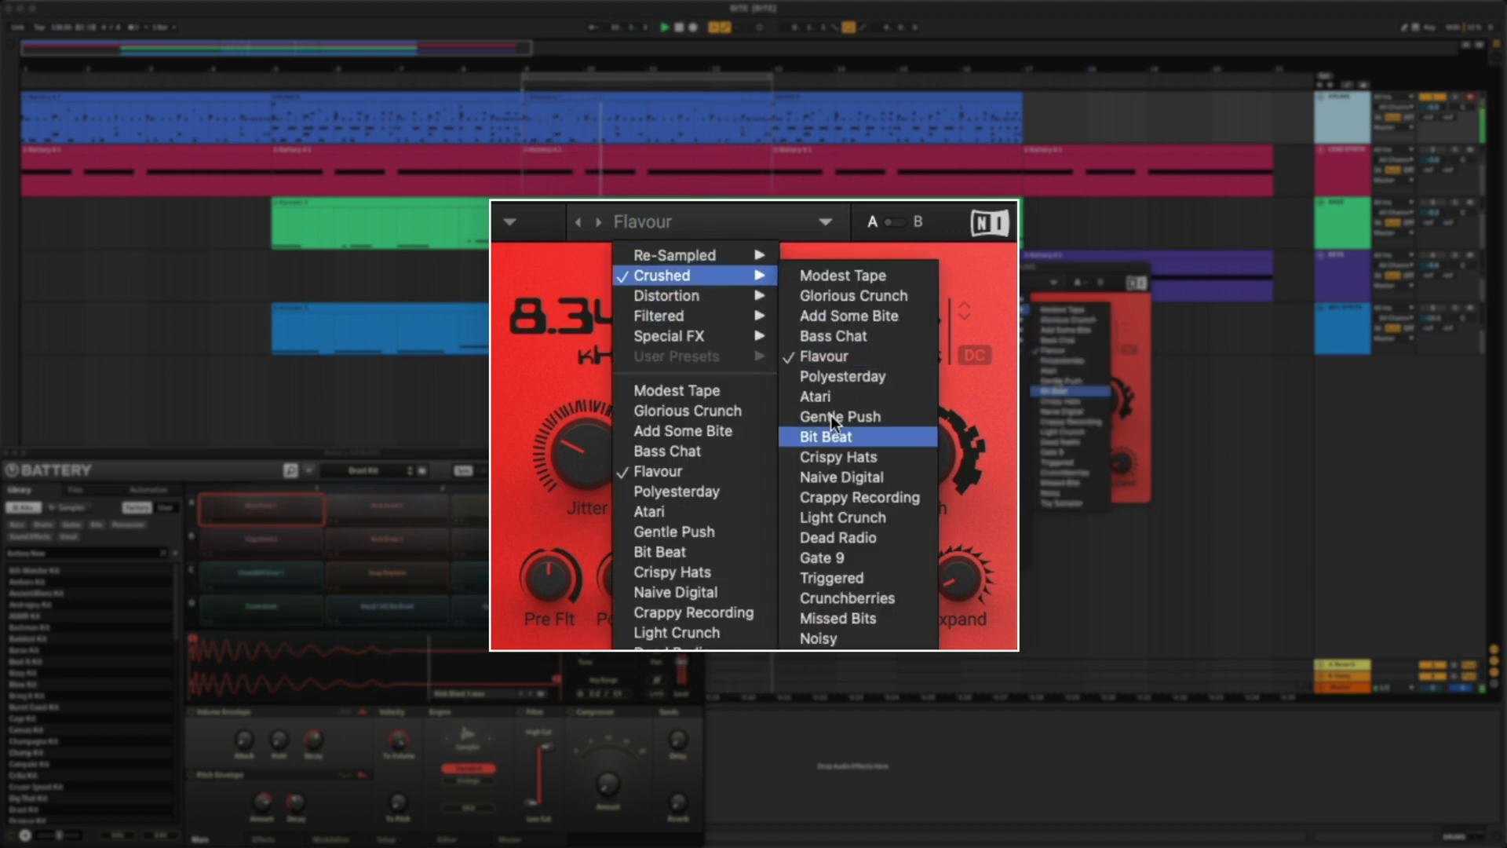
pyautogui.click(825, 437)
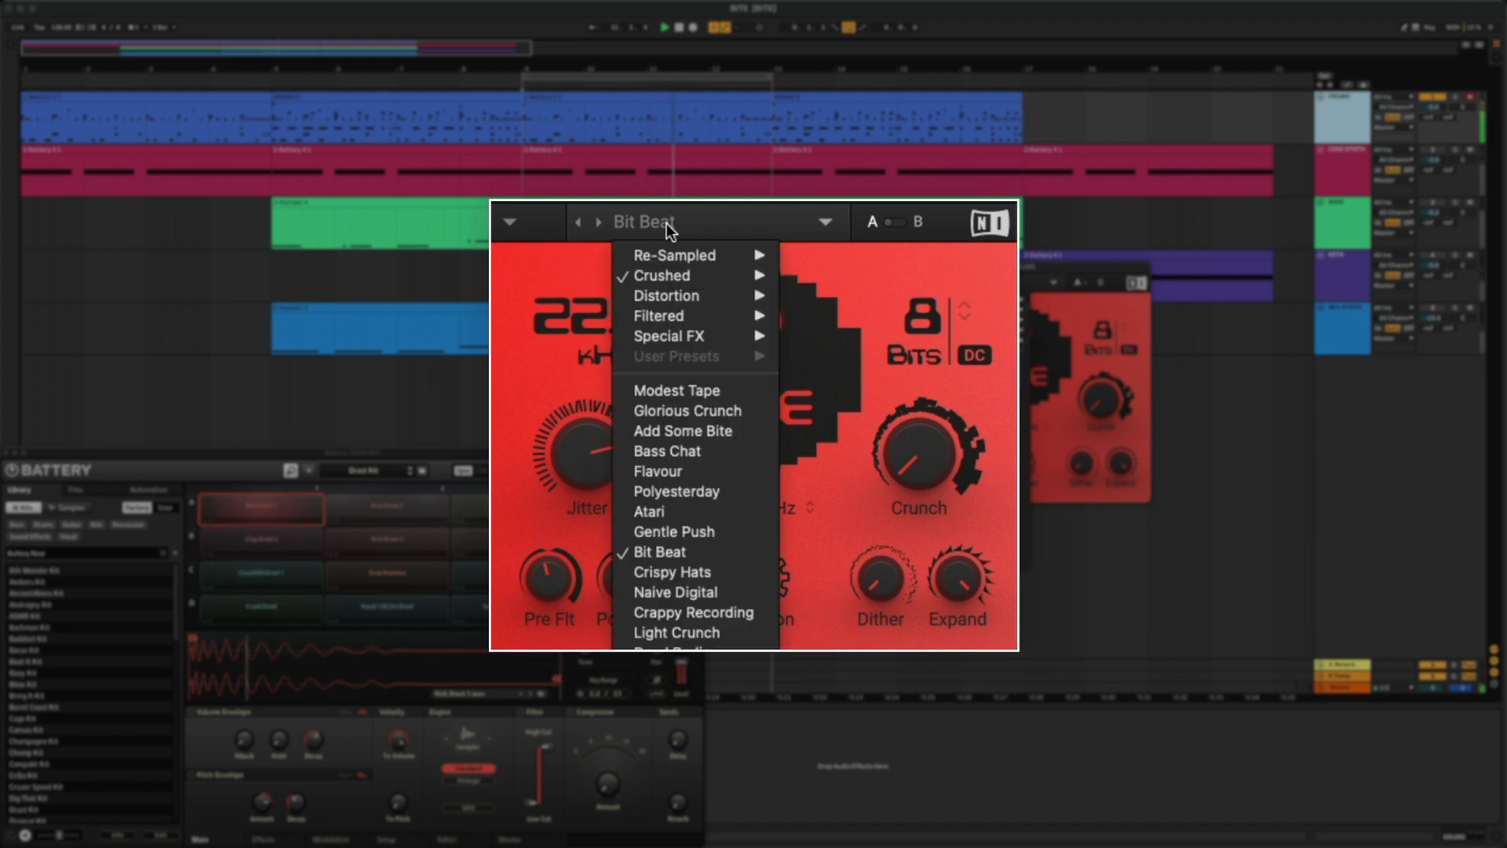
pyautogui.moveTo(667, 295)
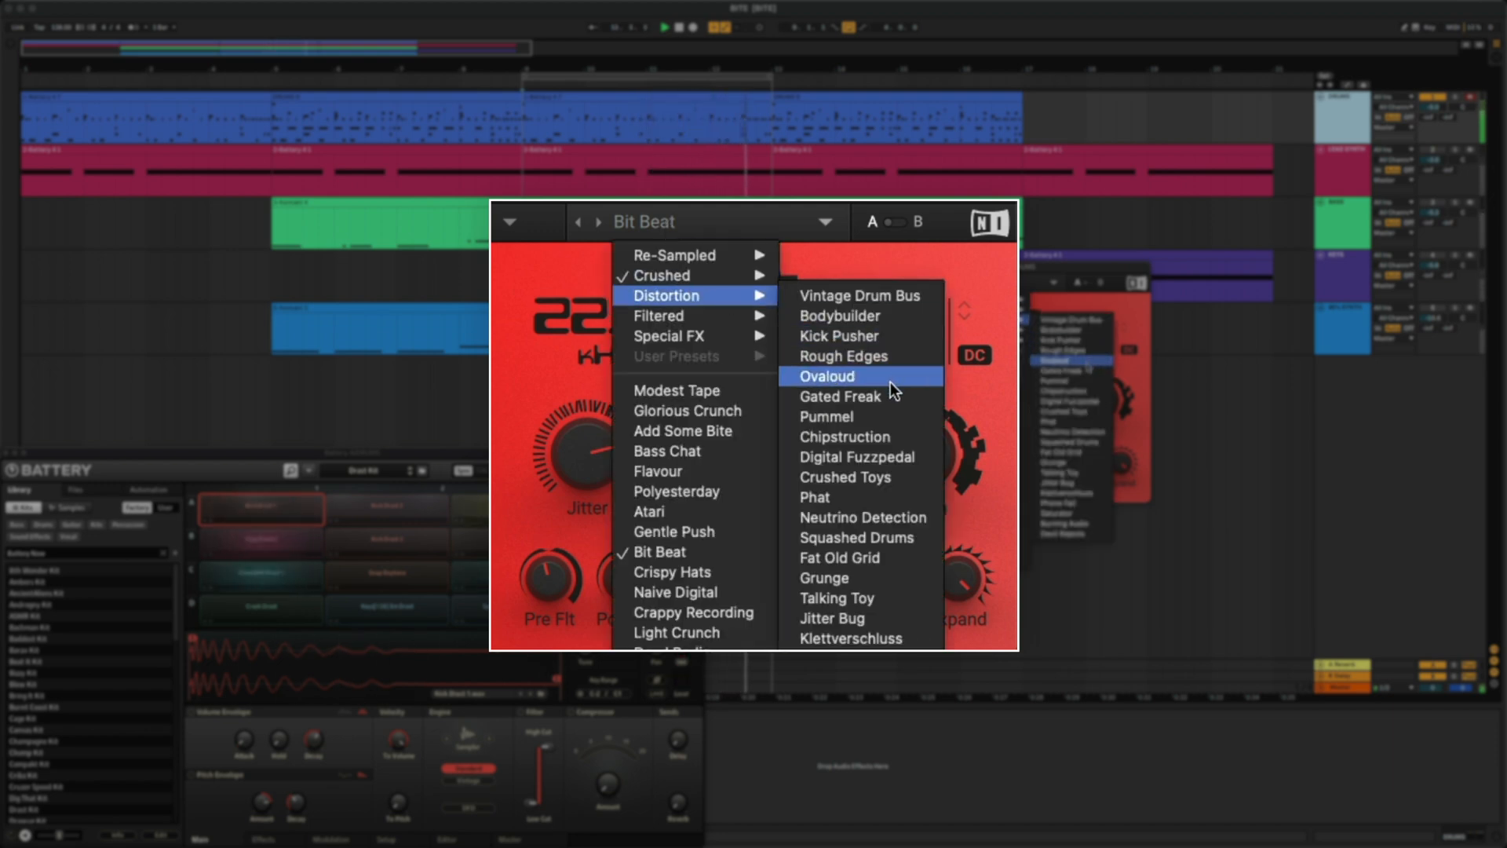
pyautogui.click(839, 395)
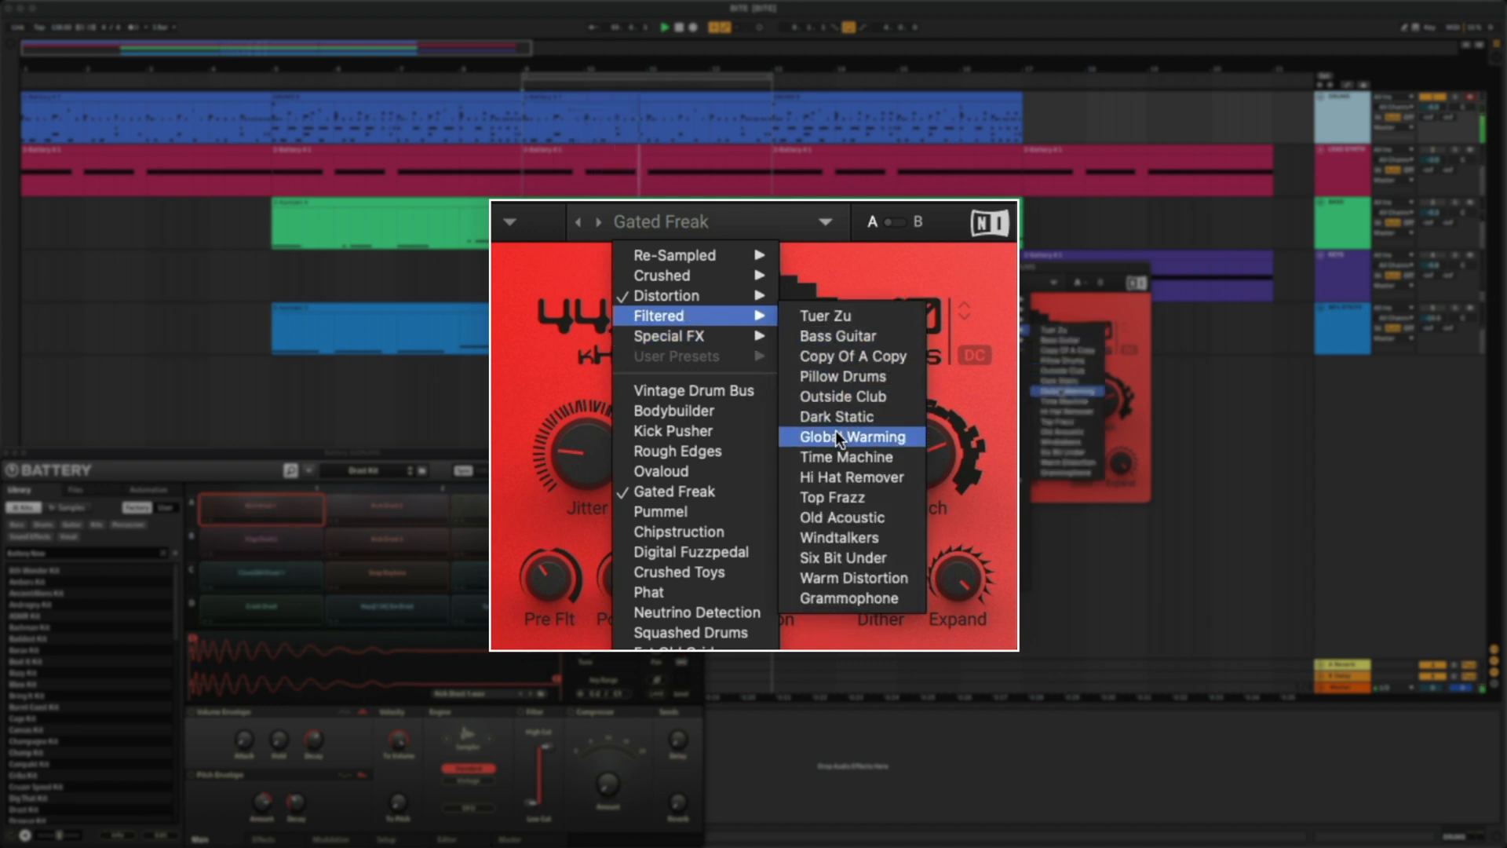
pyautogui.click(852, 436)
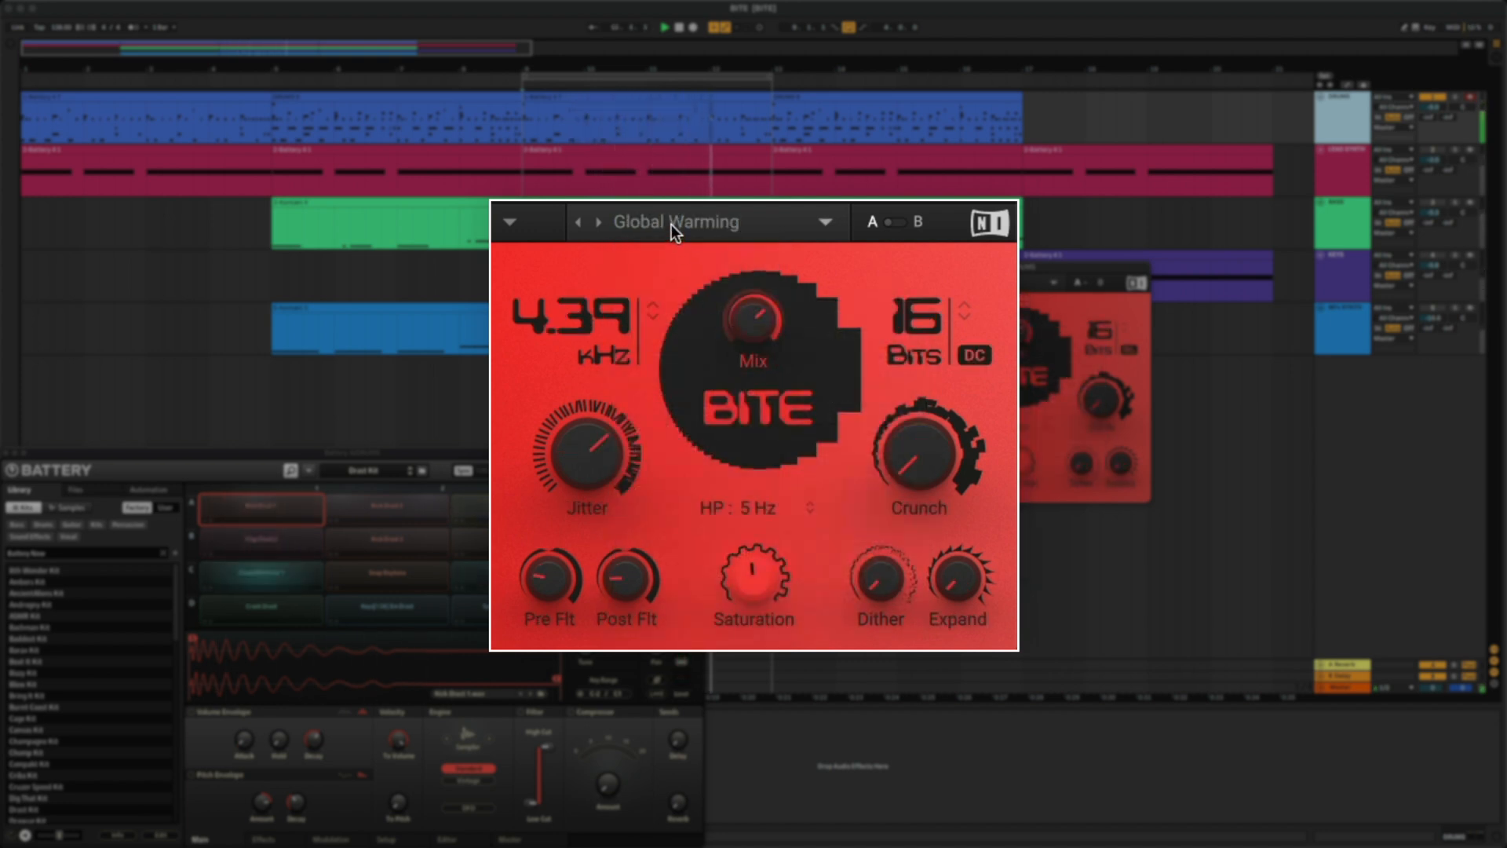
pyautogui.click(823, 222)
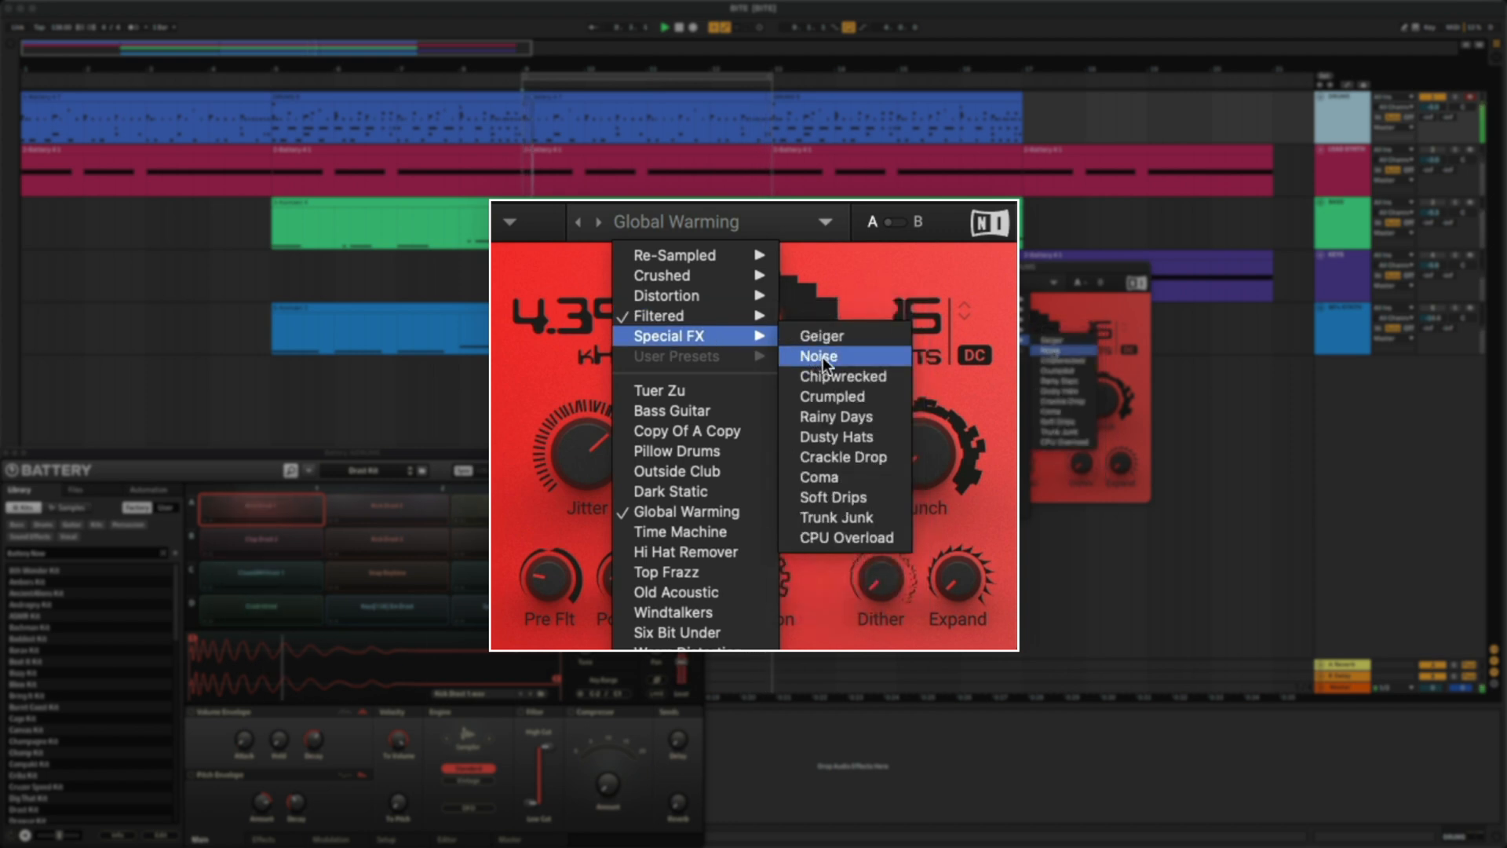
pyautogui.click(835, 416)
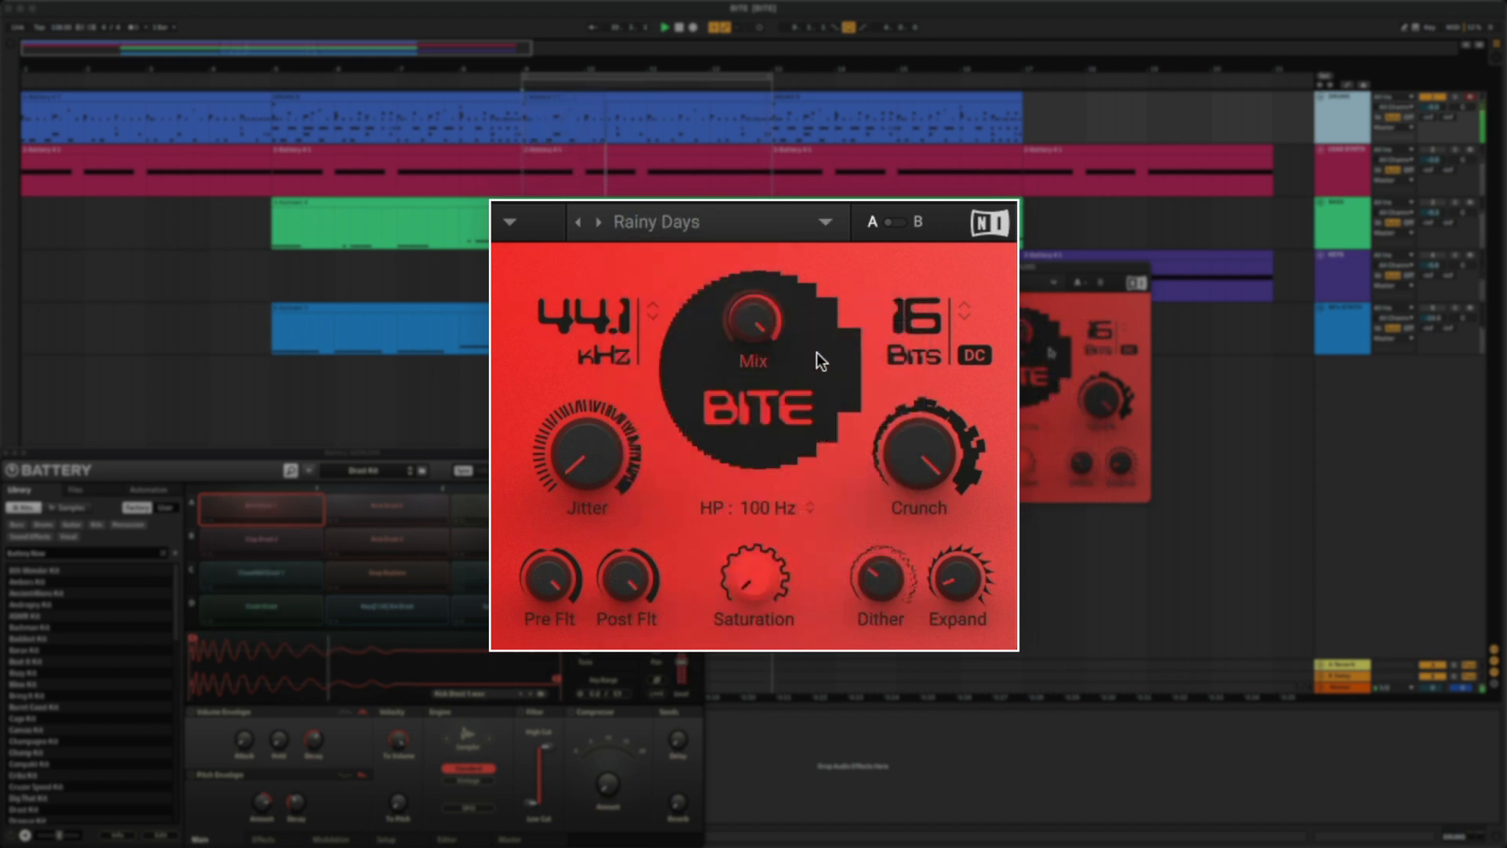
pyautogui.moveTo(830, 291)
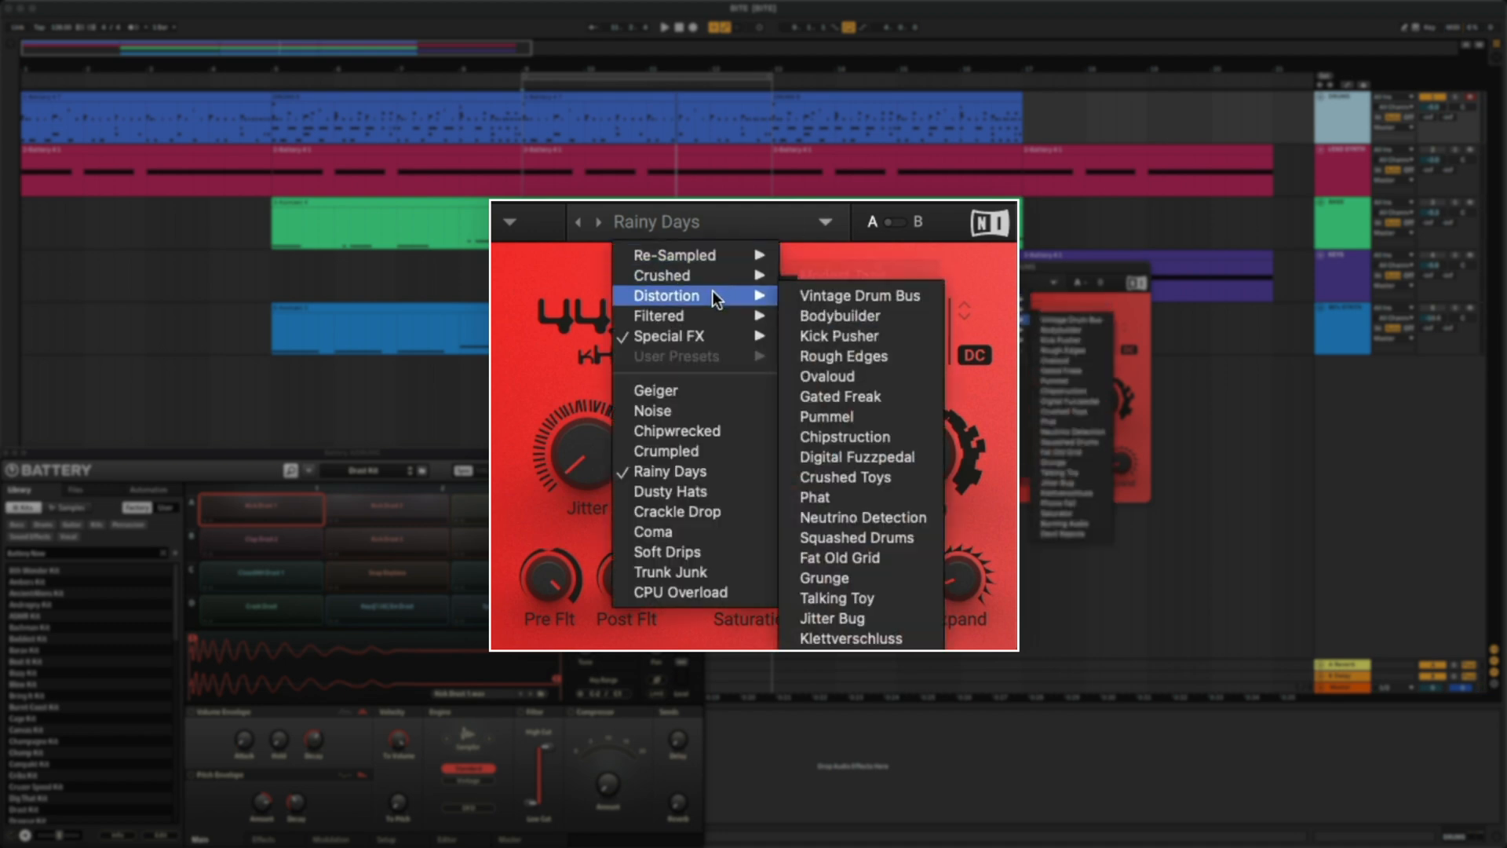
pyautogui.moveTo(851, 316)
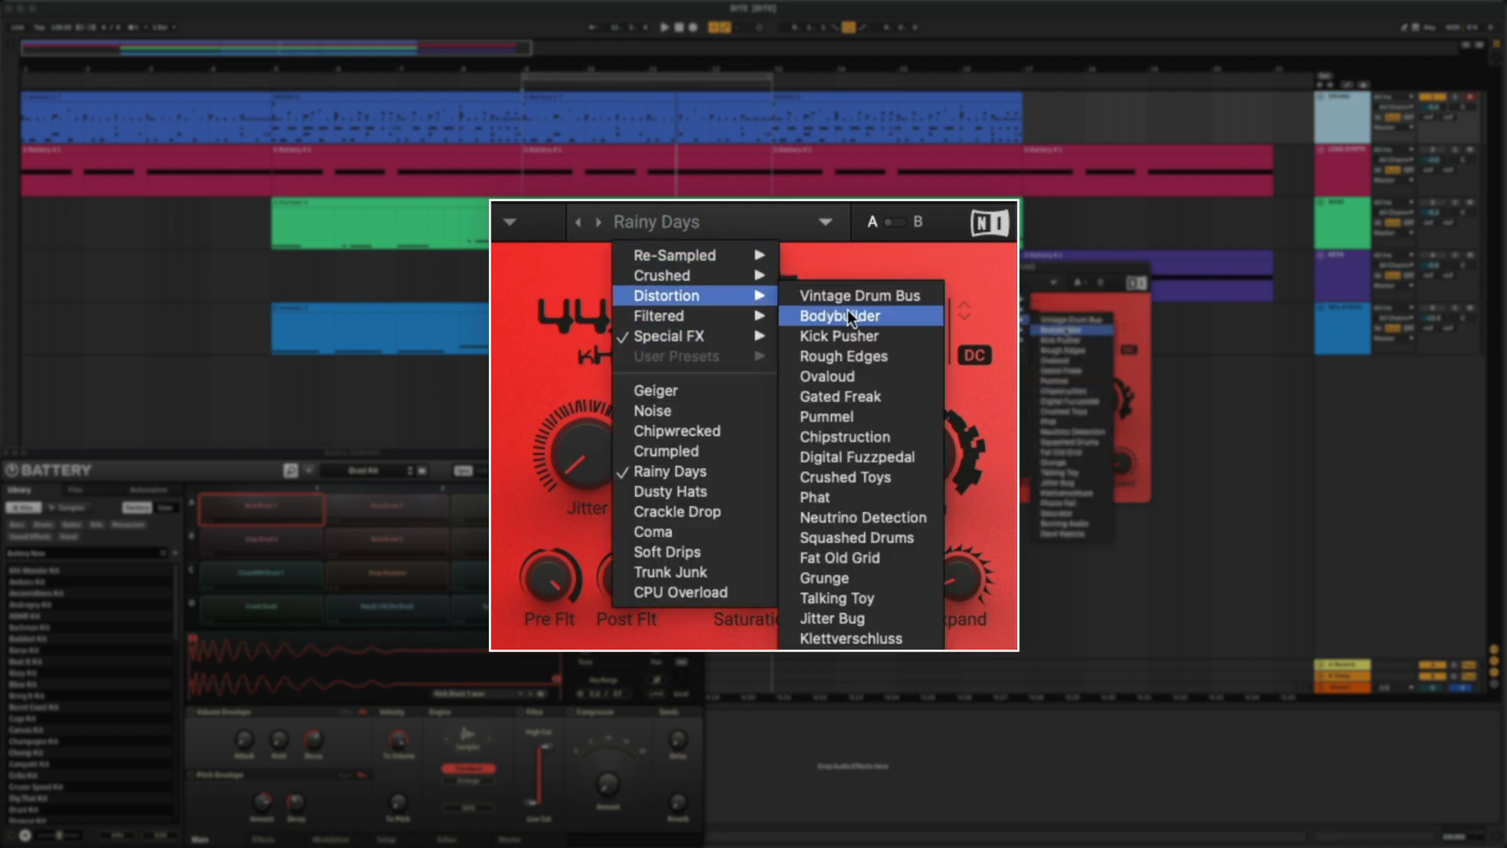
pyautogui.click(839, 557)
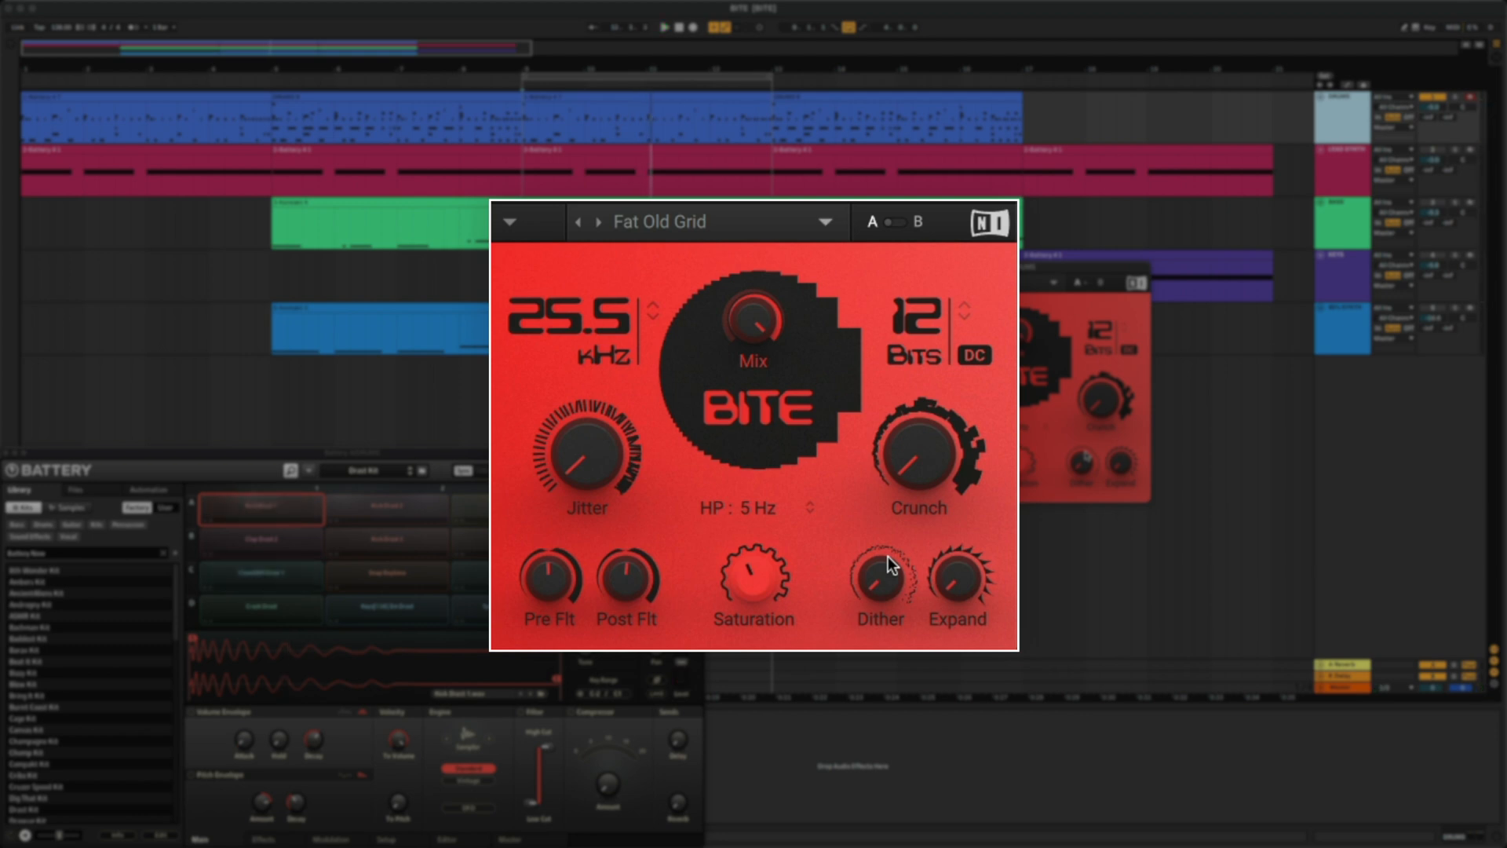
pyautogui.moveTo(562, 334)
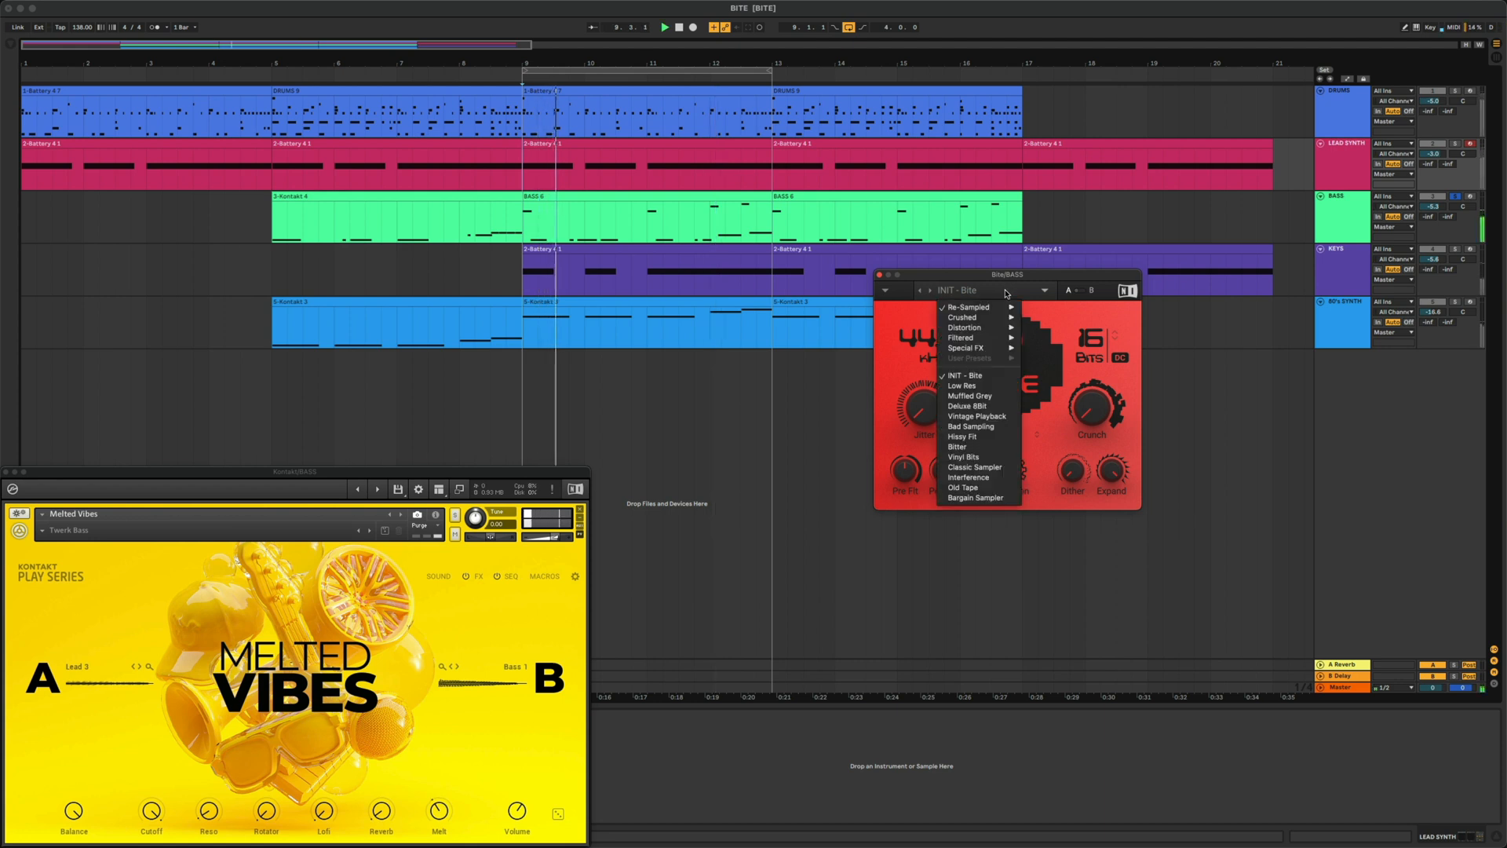
# Try Low Res, Add Some Bite, Gated Freak and Outside Club on the bass, then a Special FX preset.
pyautogui.click(961, 385)
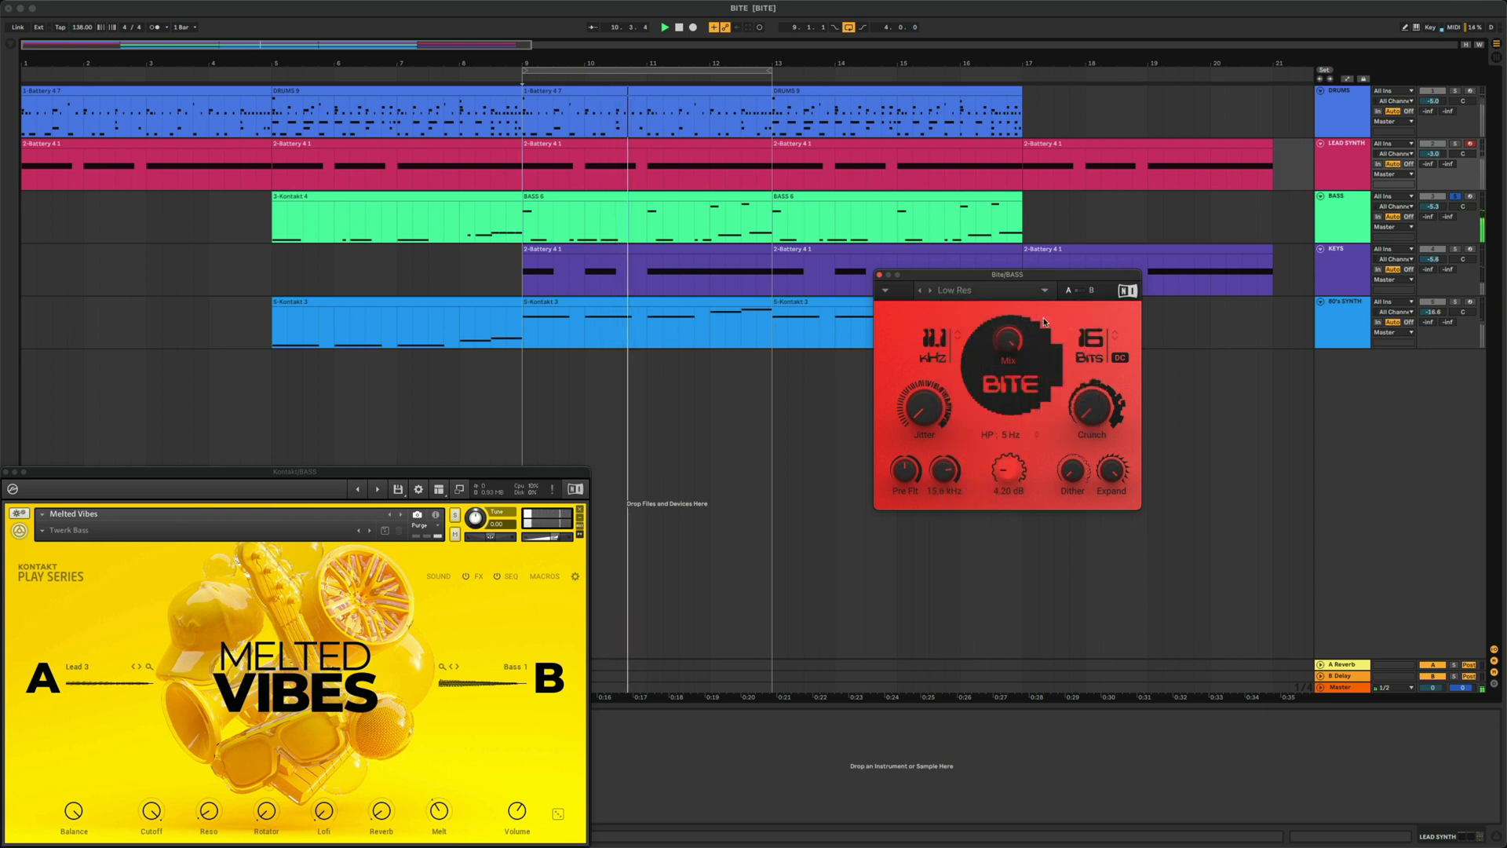
pyautogui.click(976, 289)
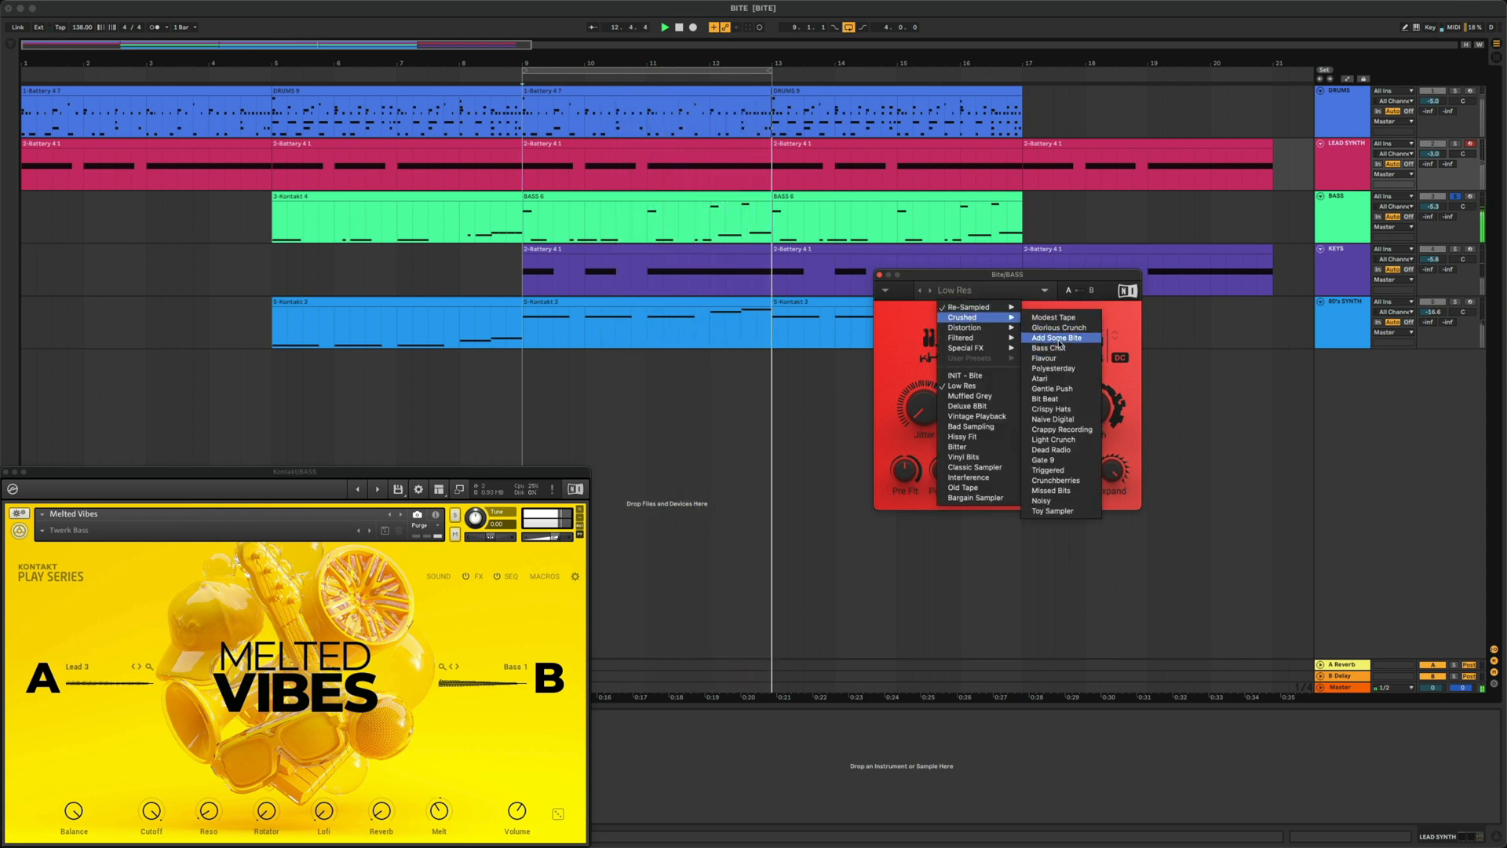
pyautogui.click(1056, 338)
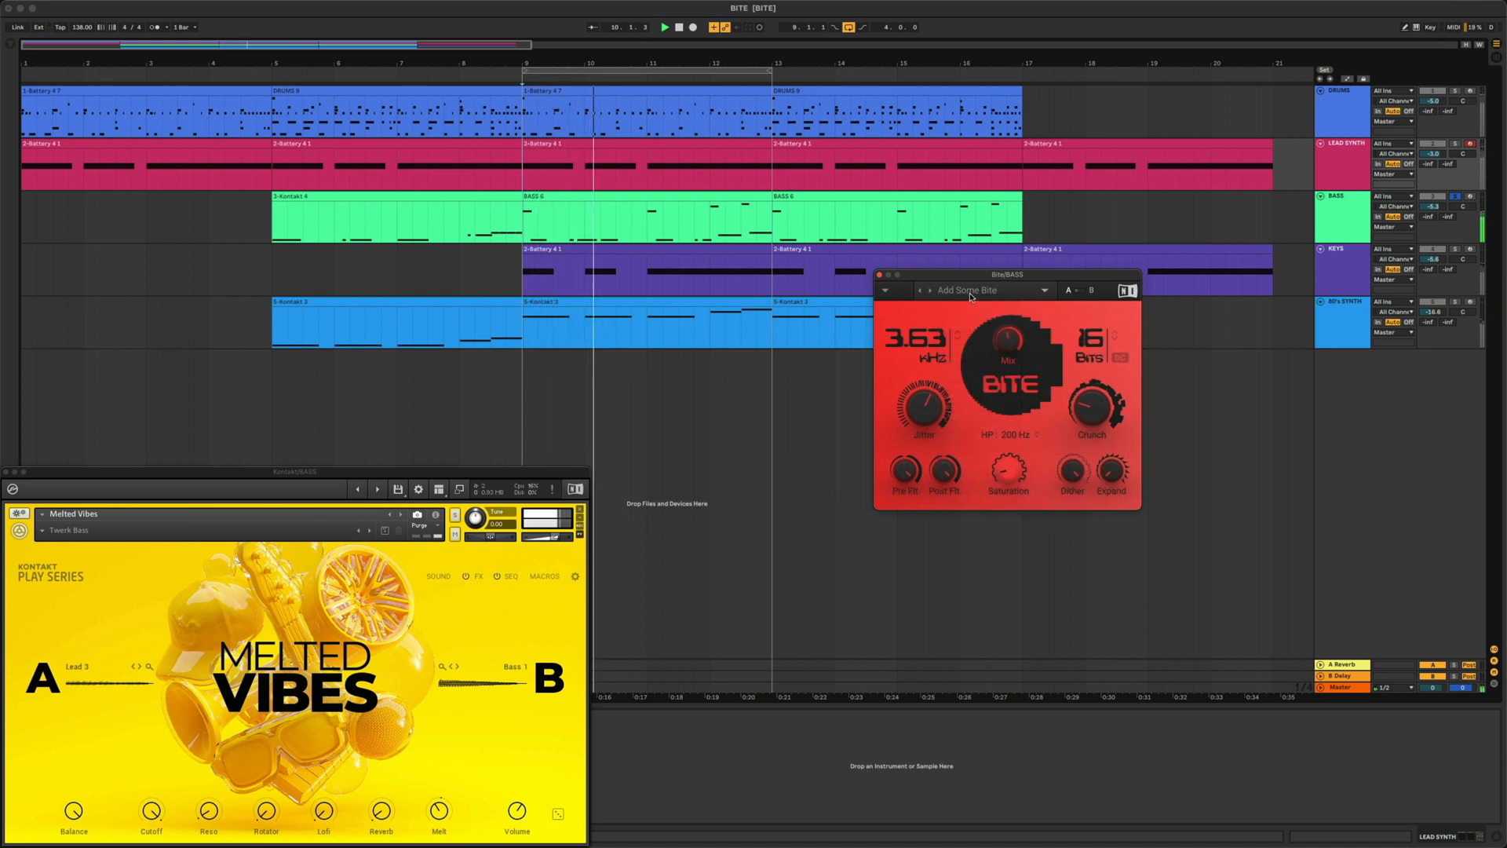
pyautogui.click(969, 290)
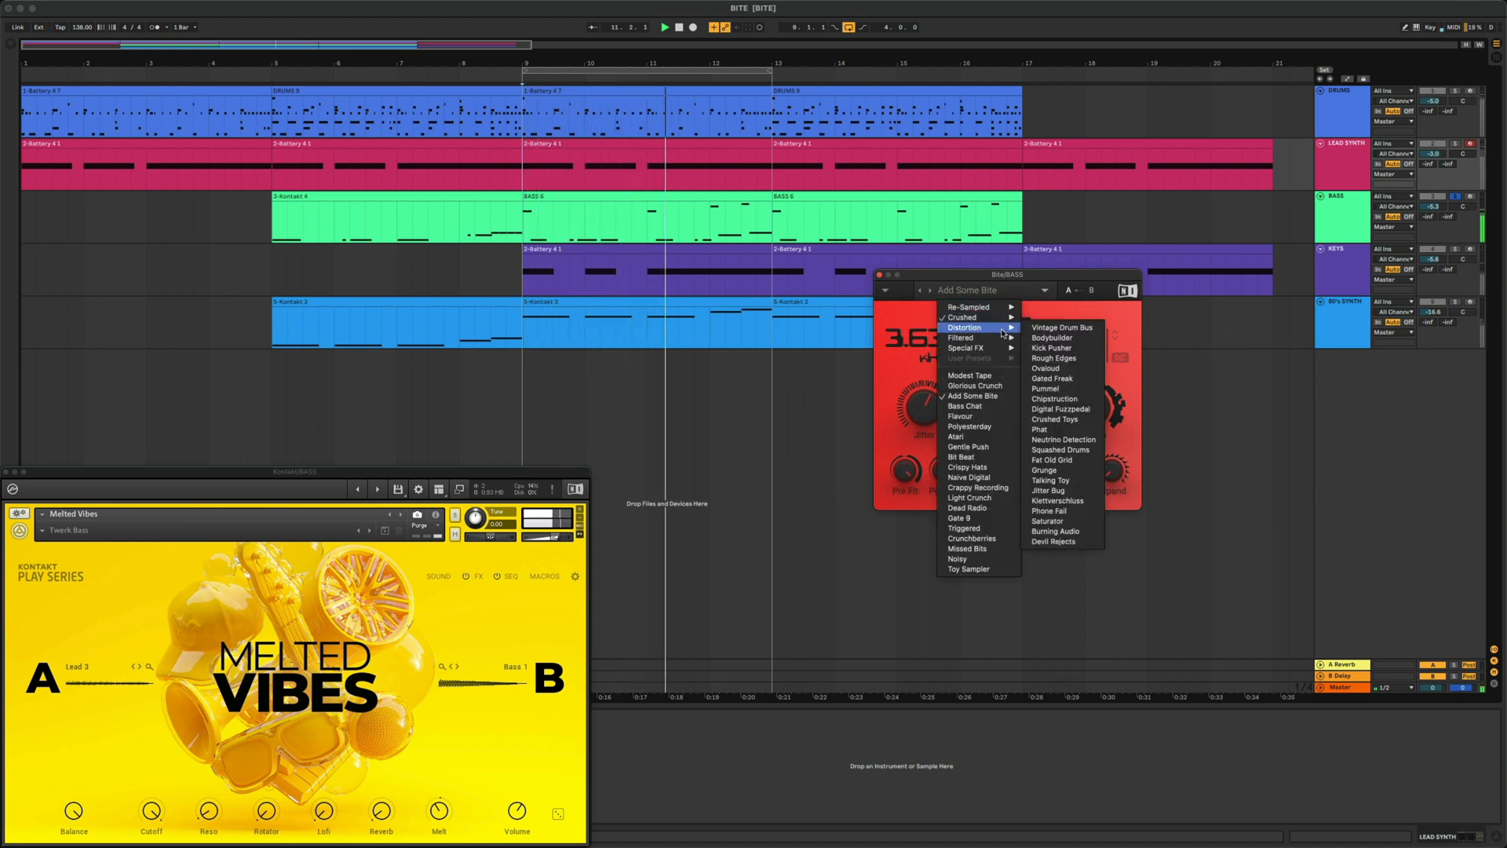
pyautogui.moveTo(1061, 378)
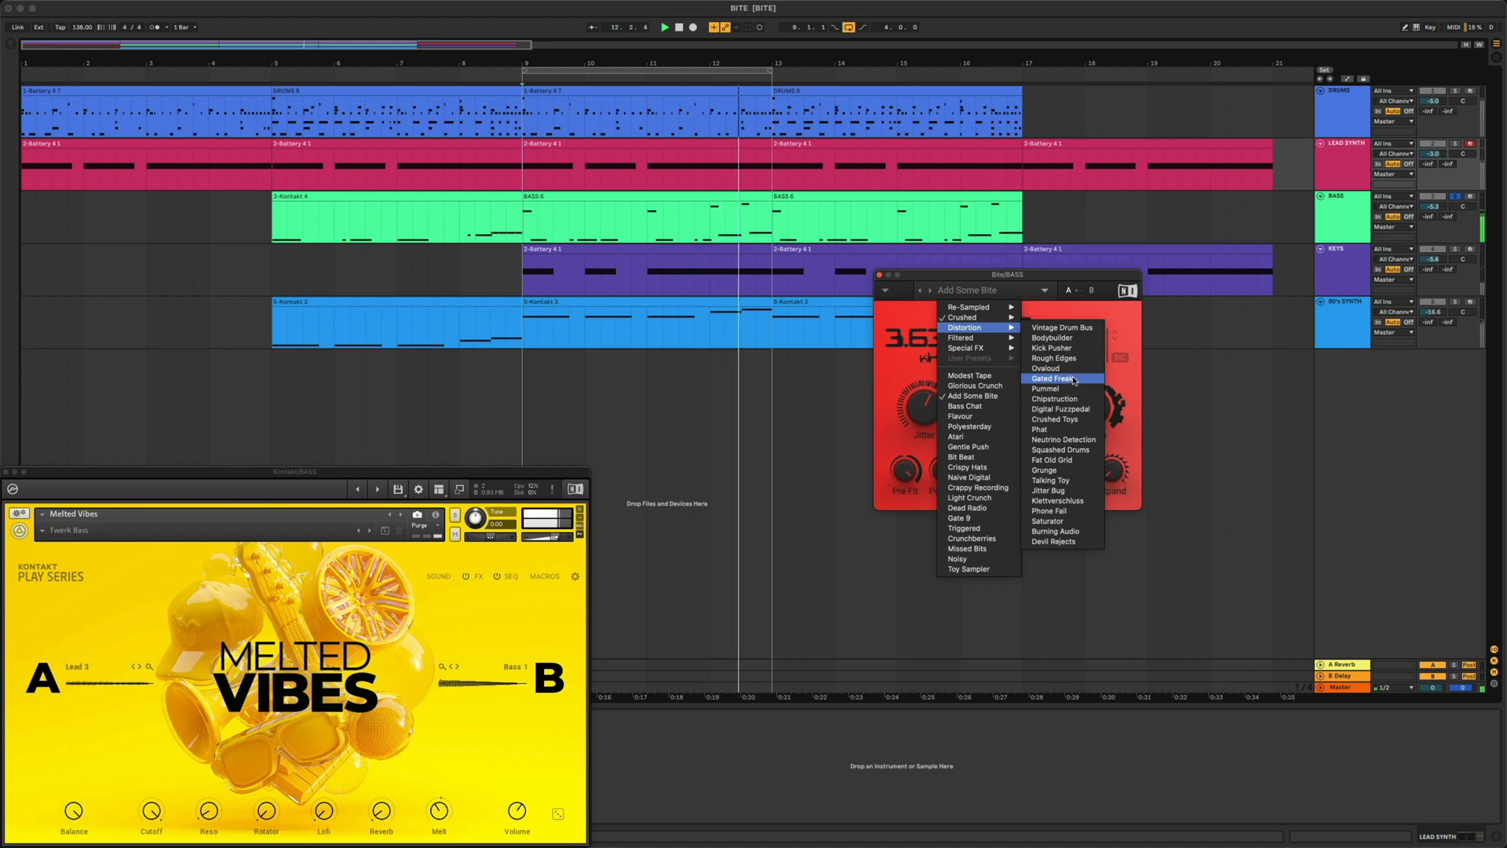
pyautogui.click(1049, 377)
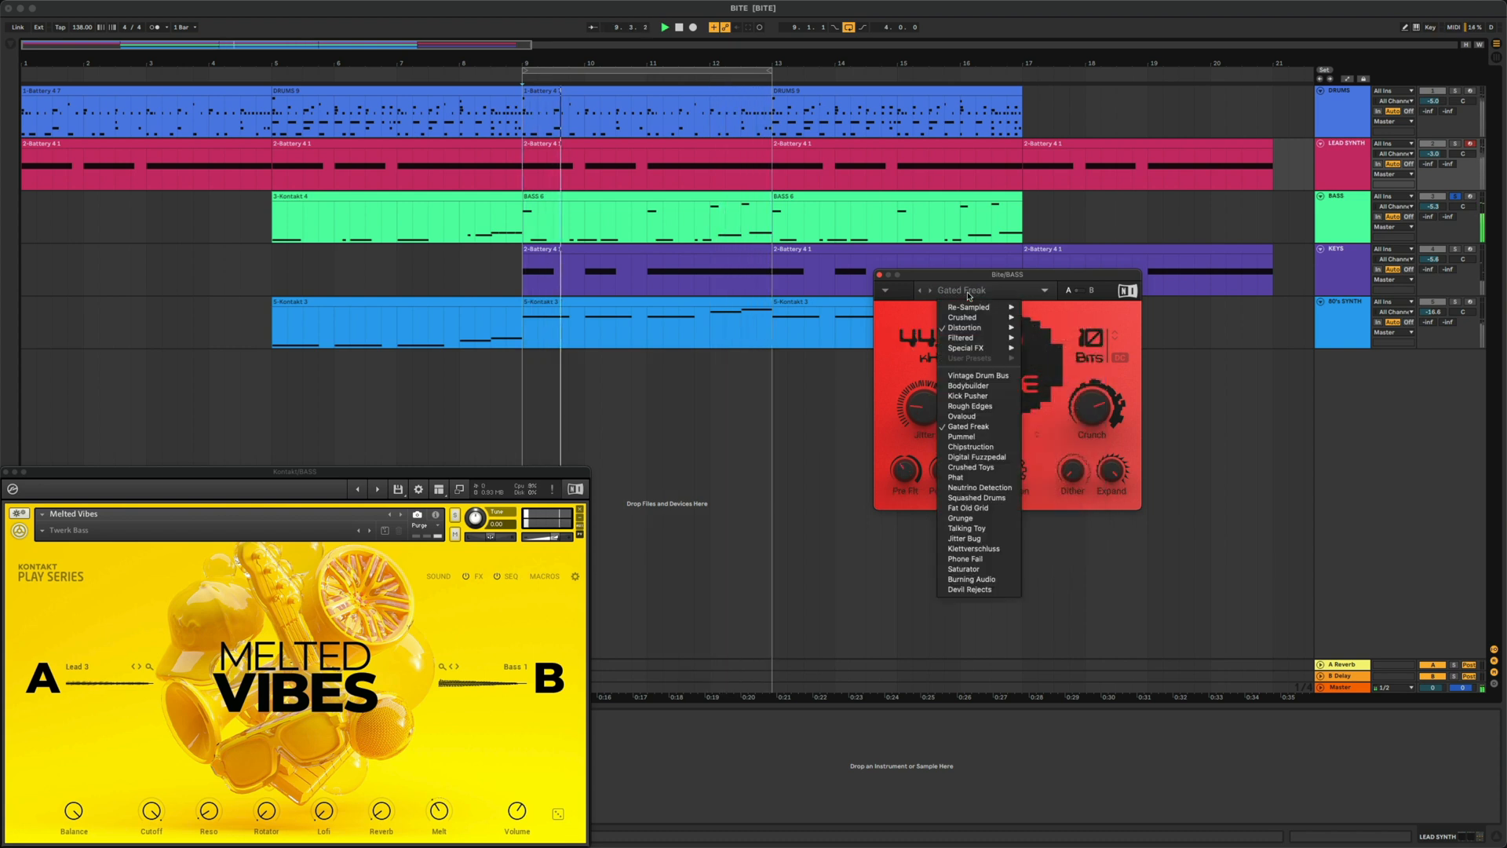
pyautogui.moveTo(964, 338)
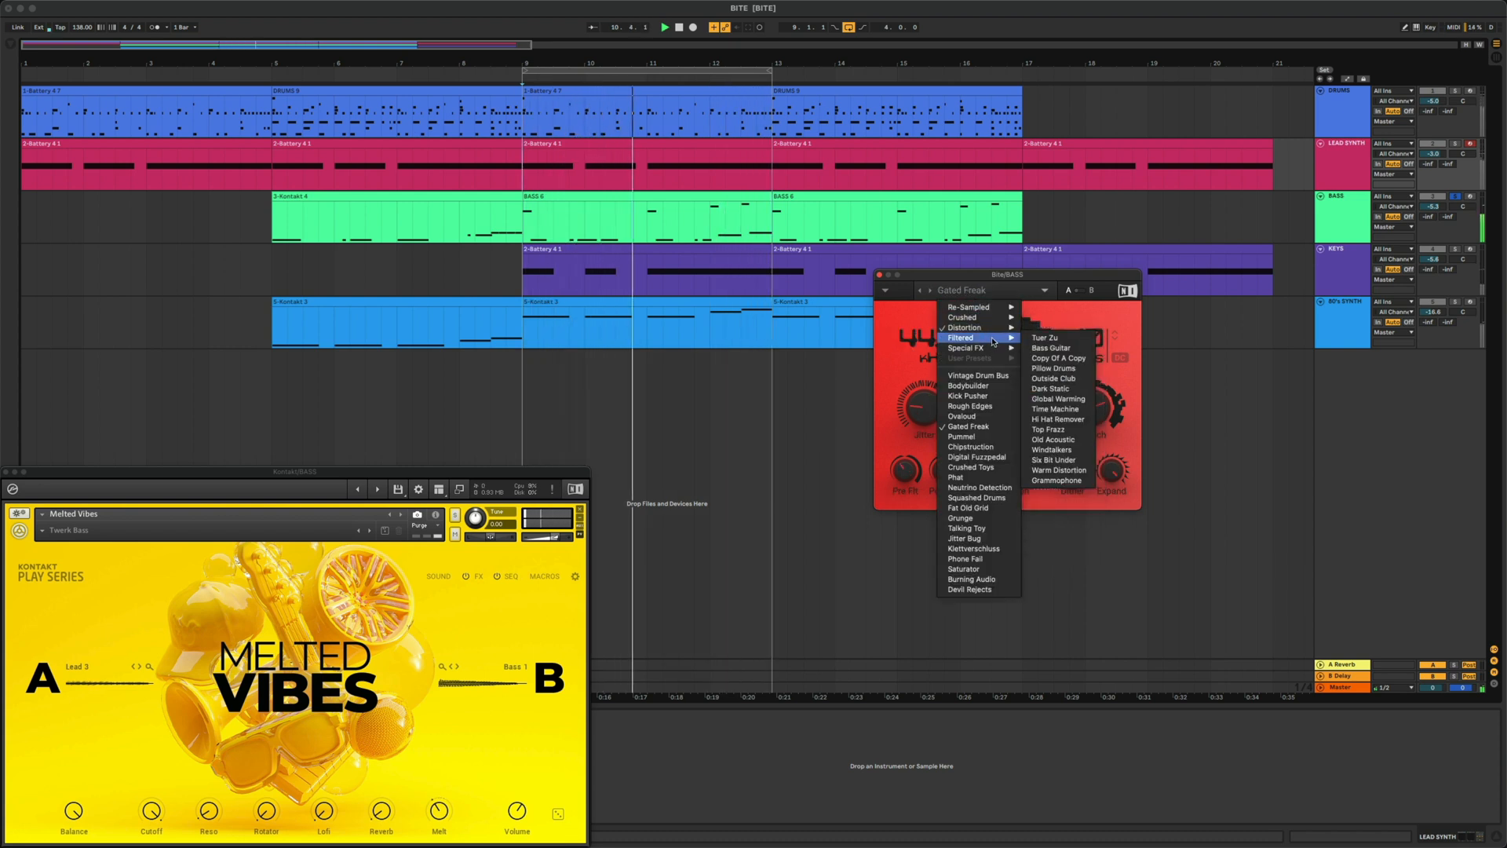
pyautogui.click(1053, 377)
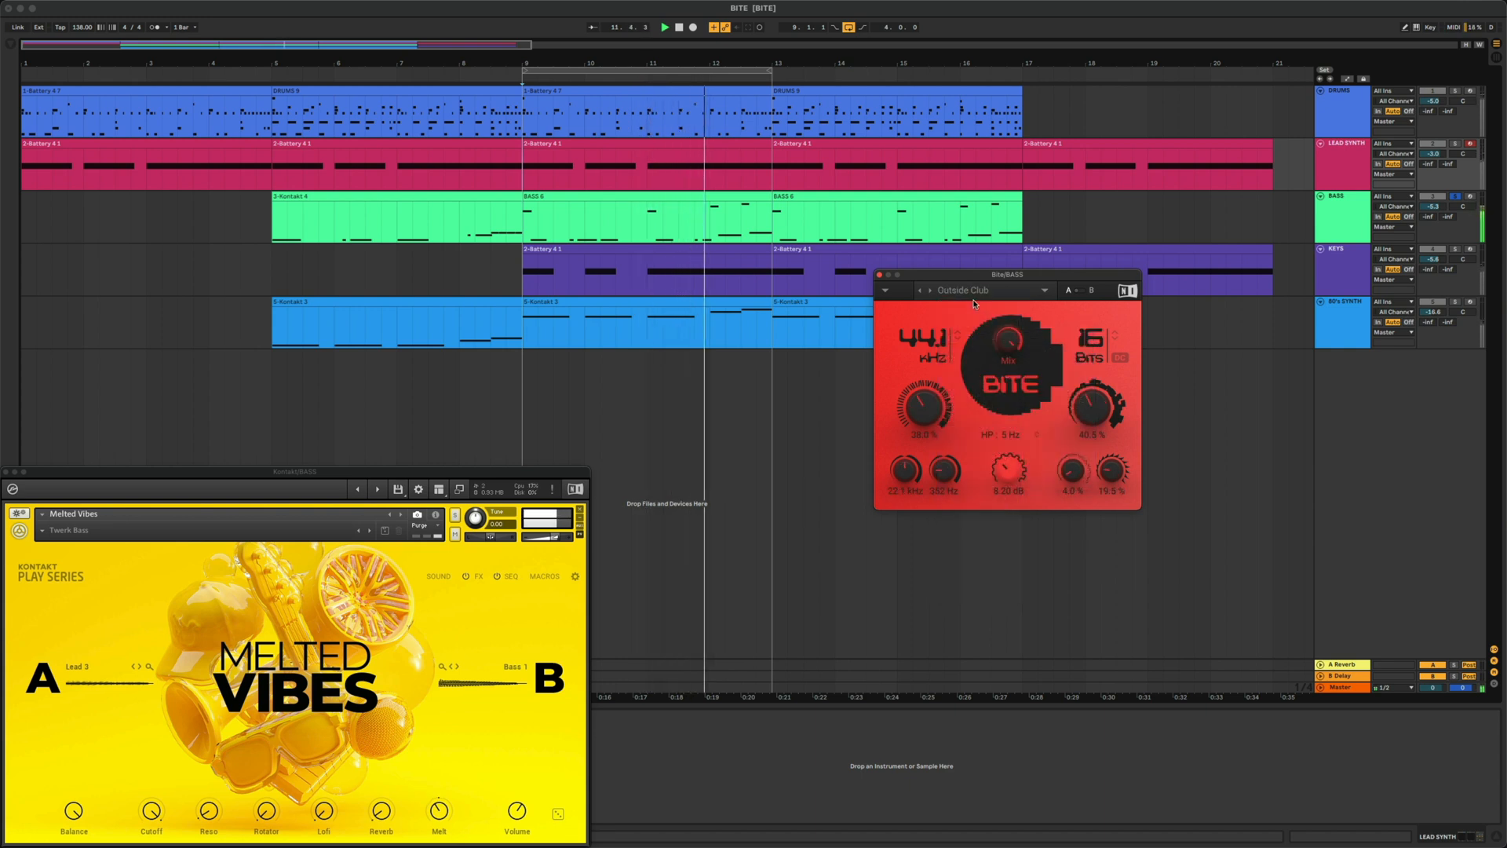
pyautogui.click(979, 290)
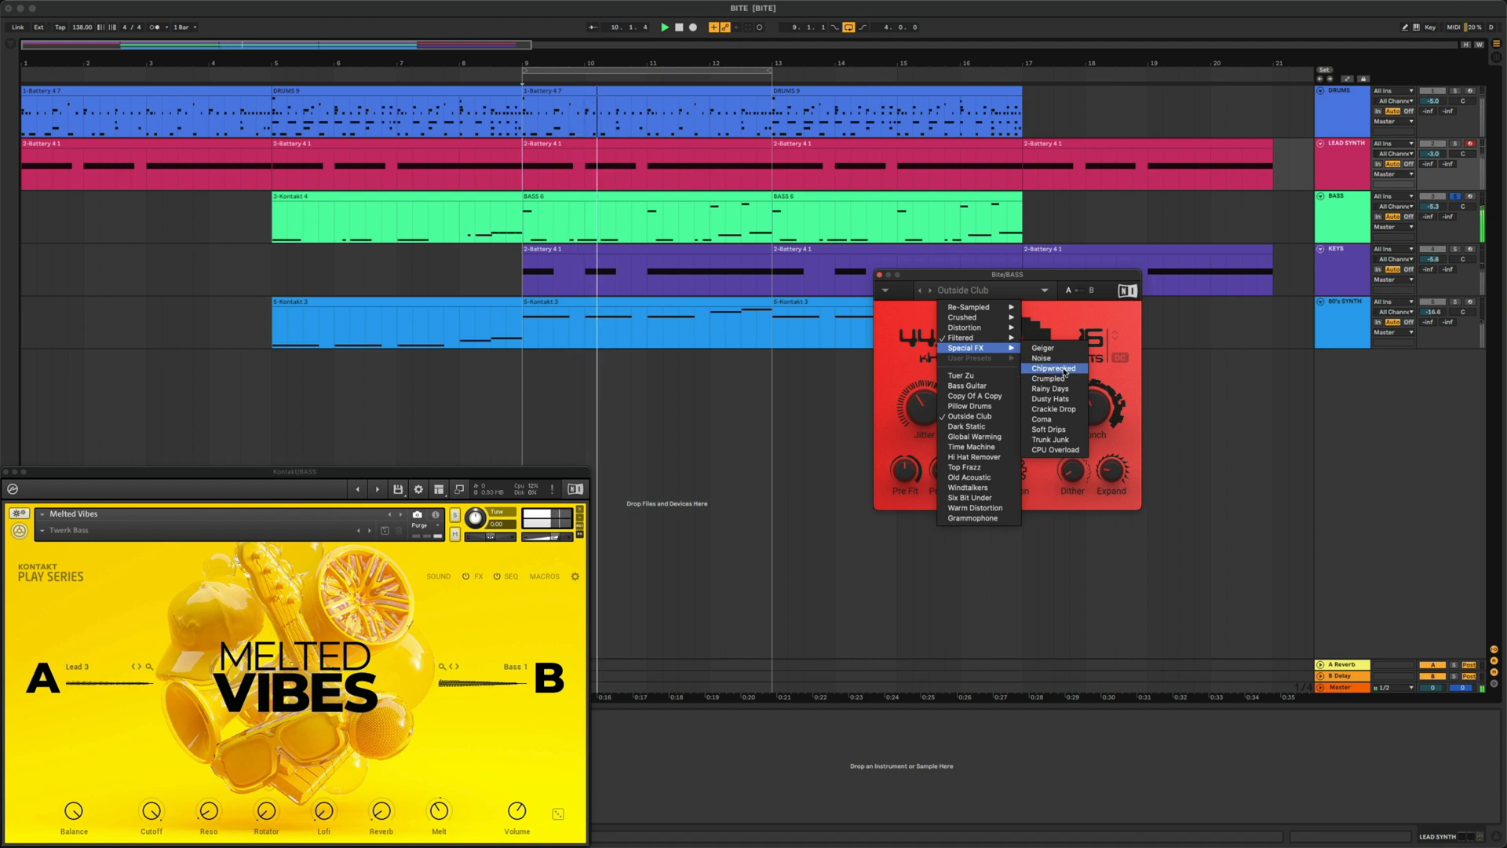
pyautogui.click(1049, 368)
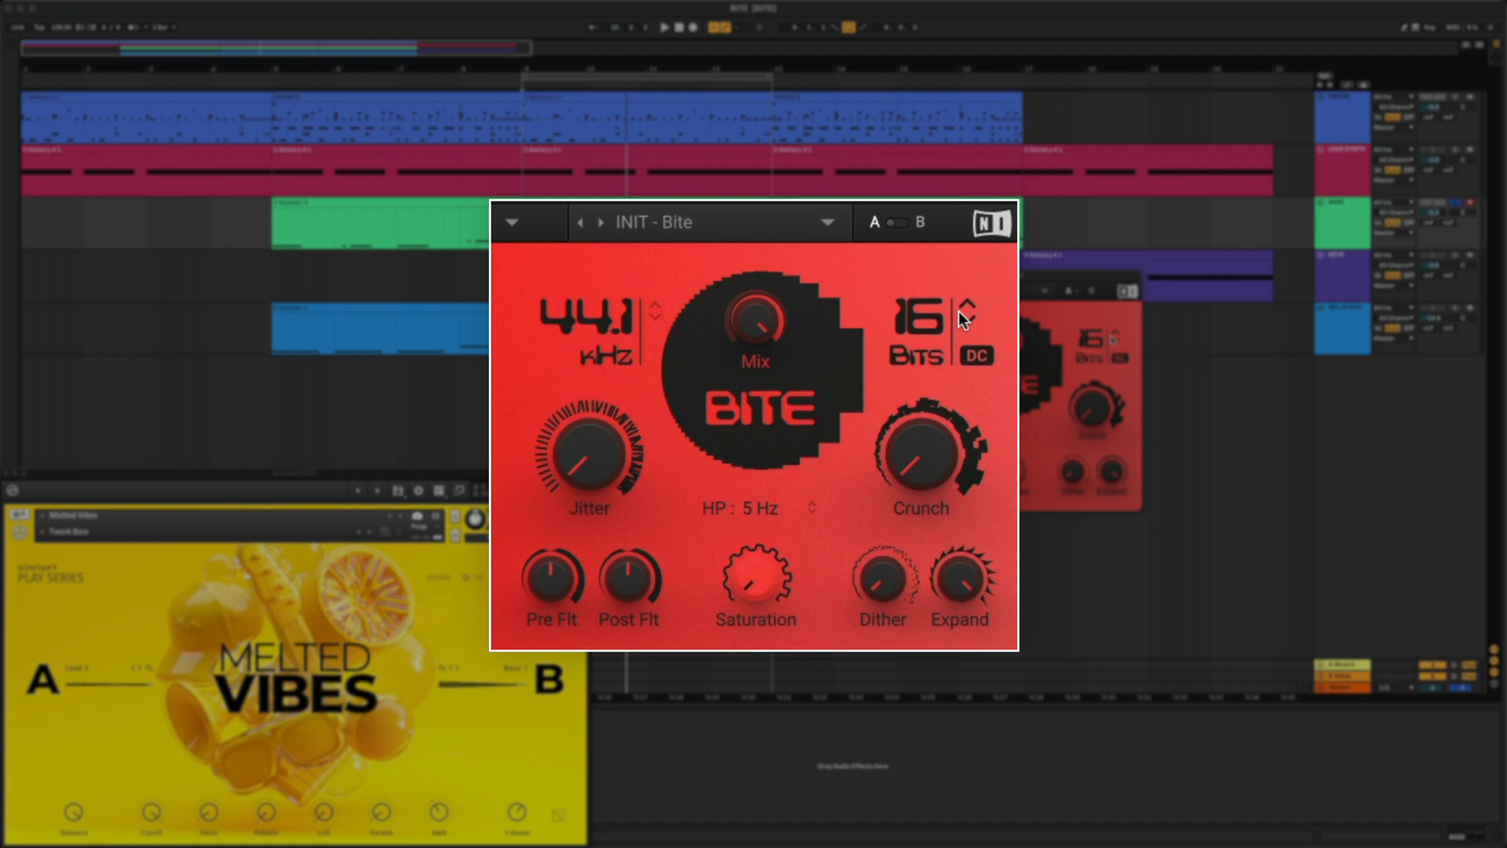
# Lower the bass Bite's bit depth and adjust its crunch amount.
pyautogui.click(968, 319)
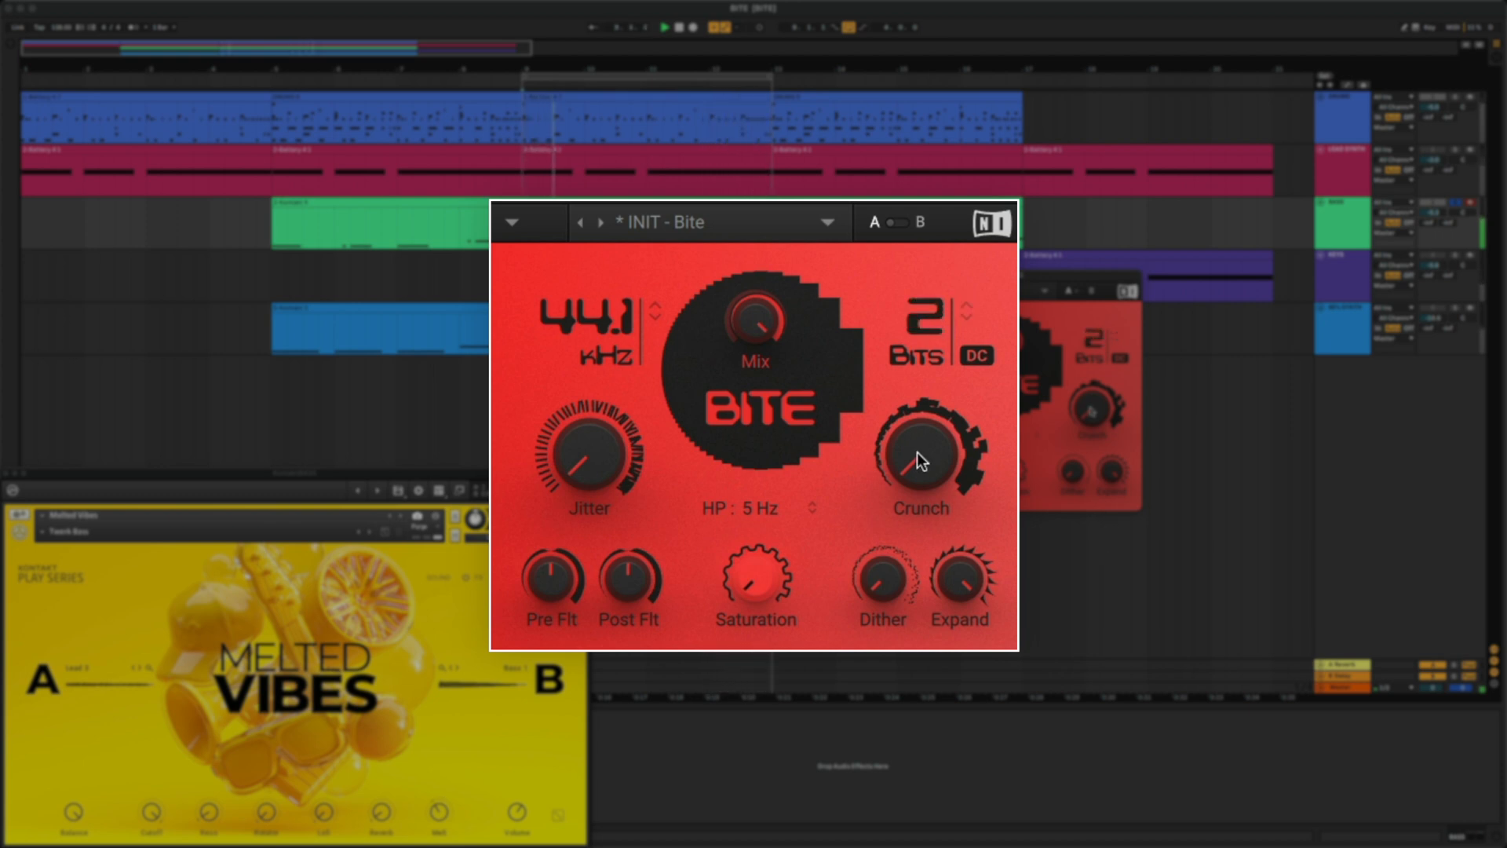
pyautogui.click(968, 304)
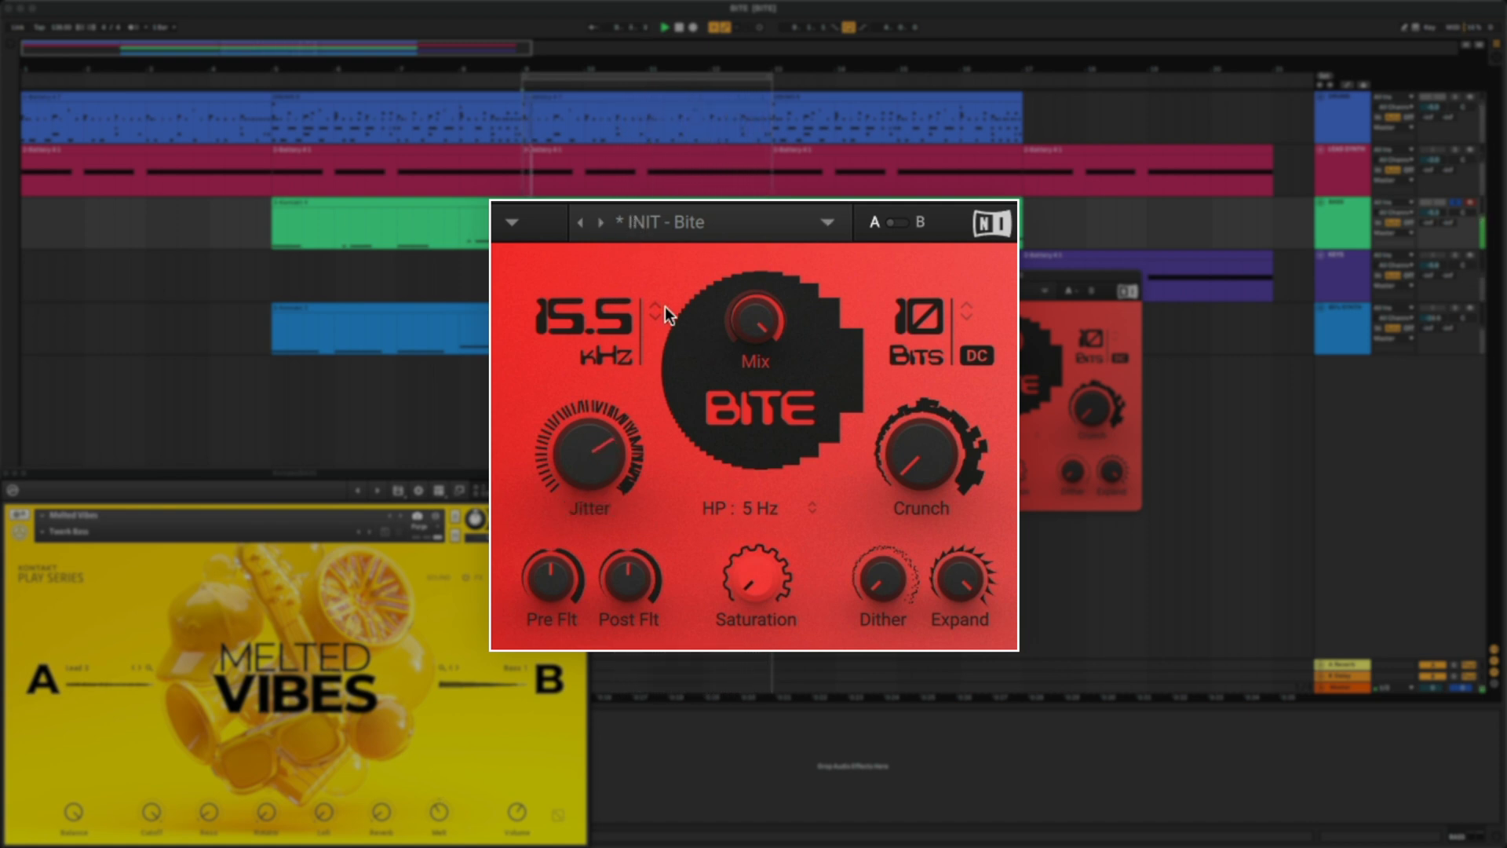
pyautogui.moveTo(688, 376)
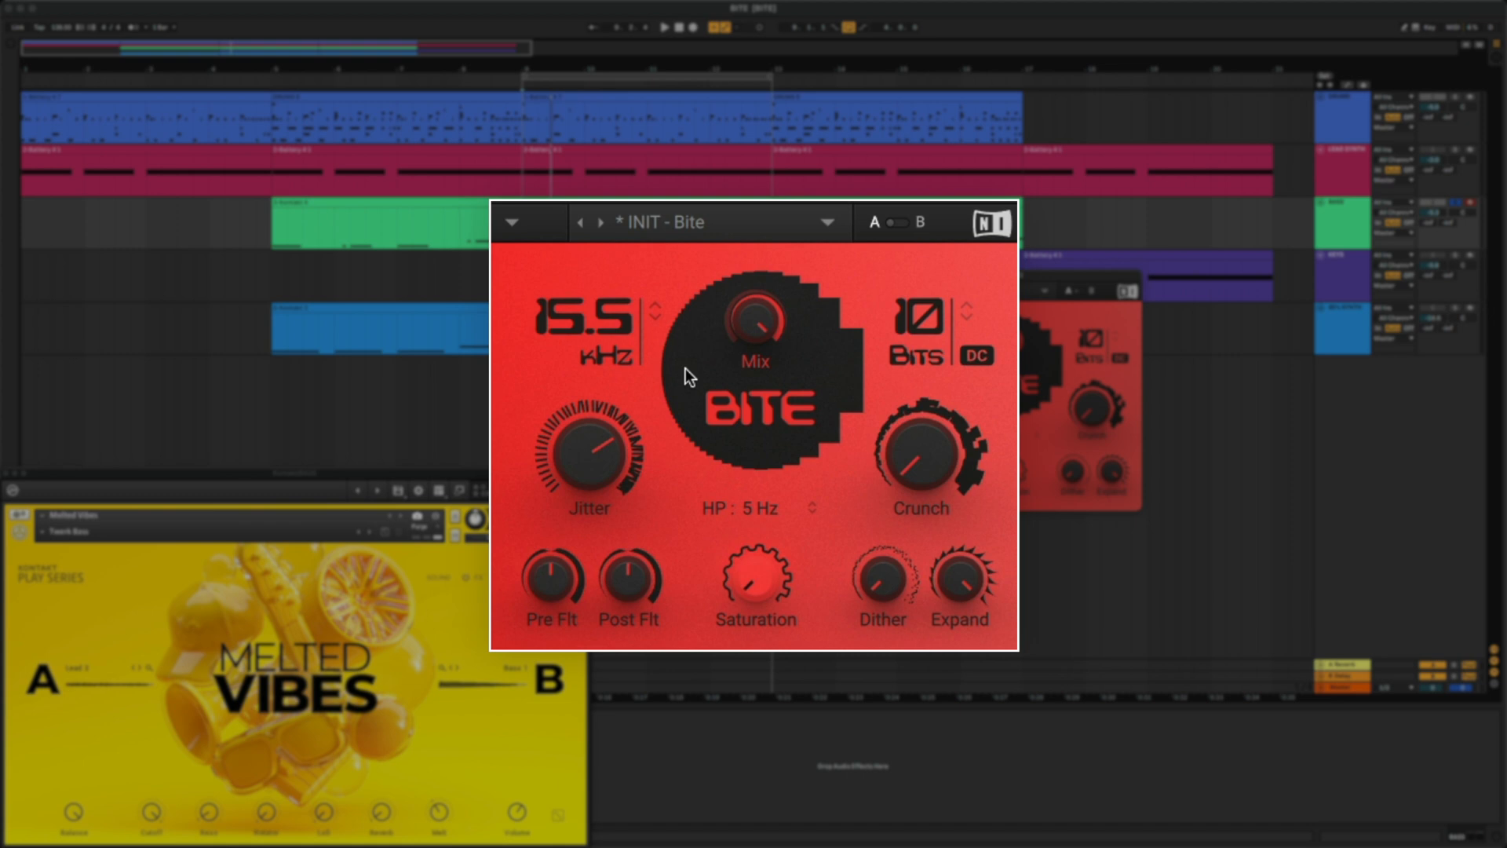
pyautogui.moveTo(699, 393)
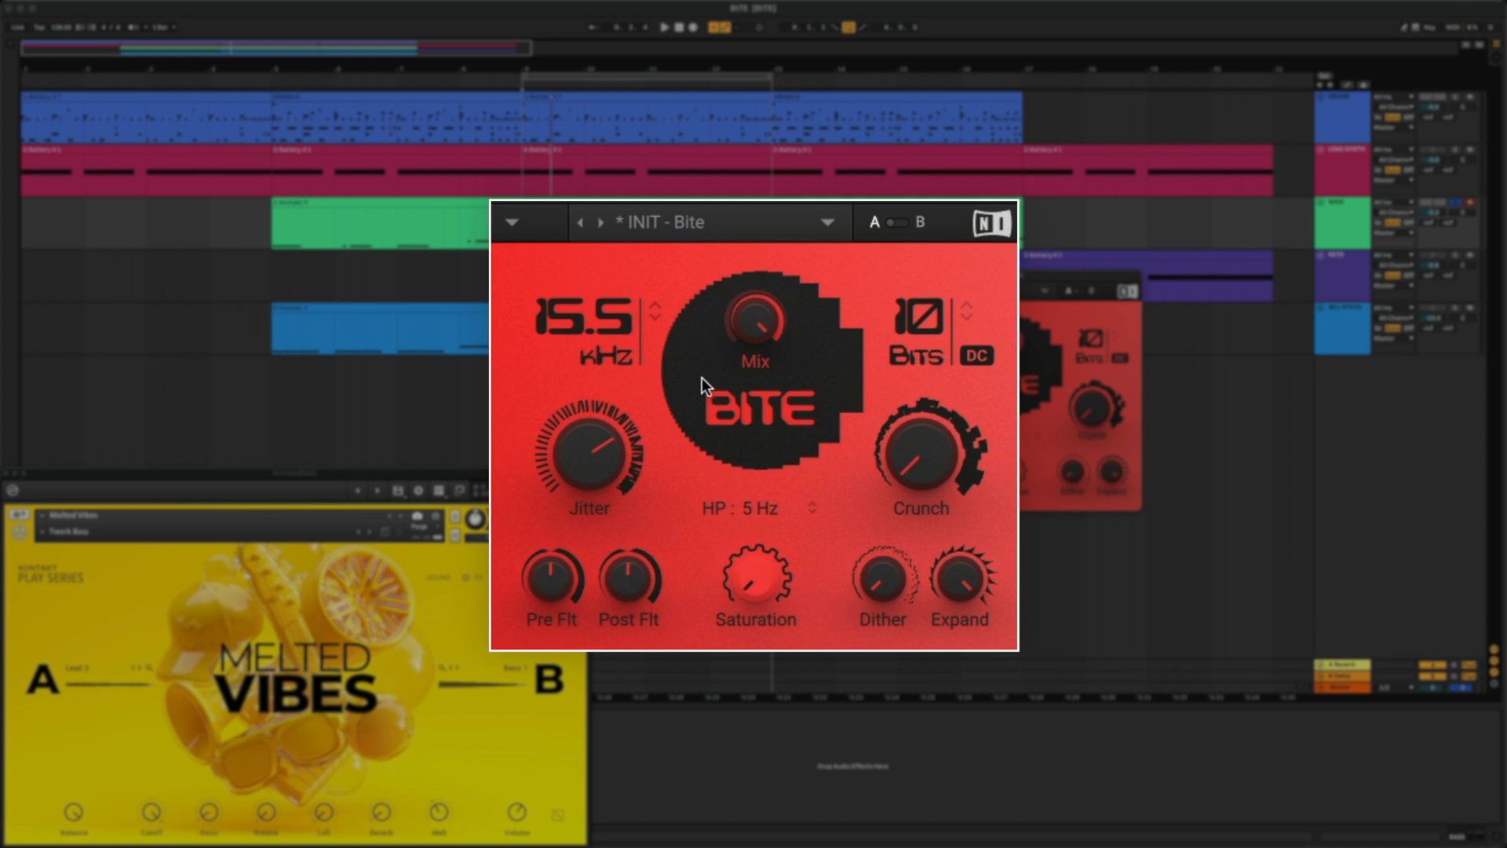
pyautogui.moveTo(756, 577)
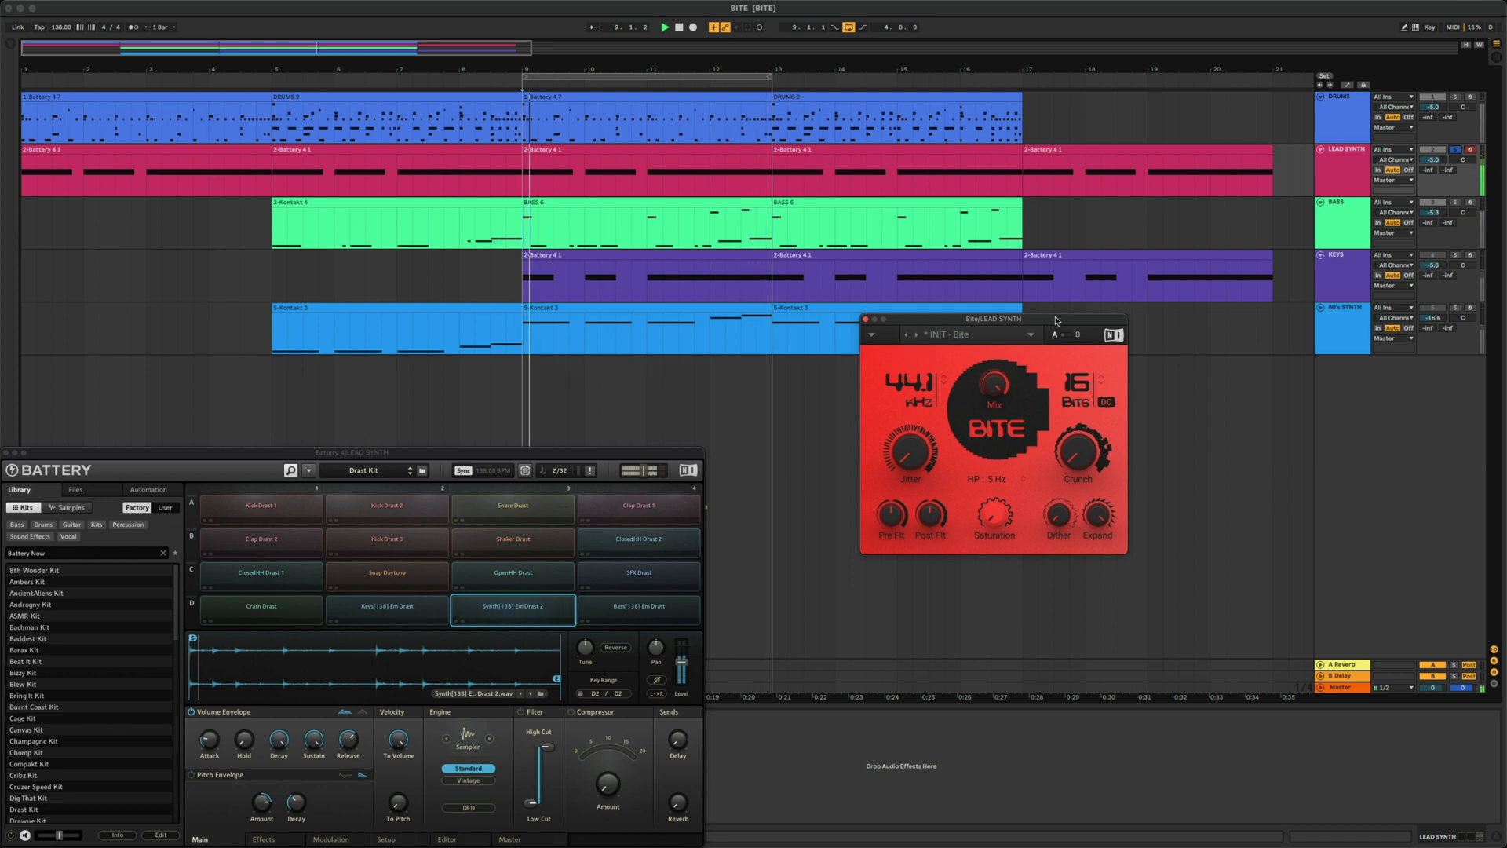
# Bring the LEAD SYNTH's Bite plugin window to the front.
pyautogui.click(664, 27)
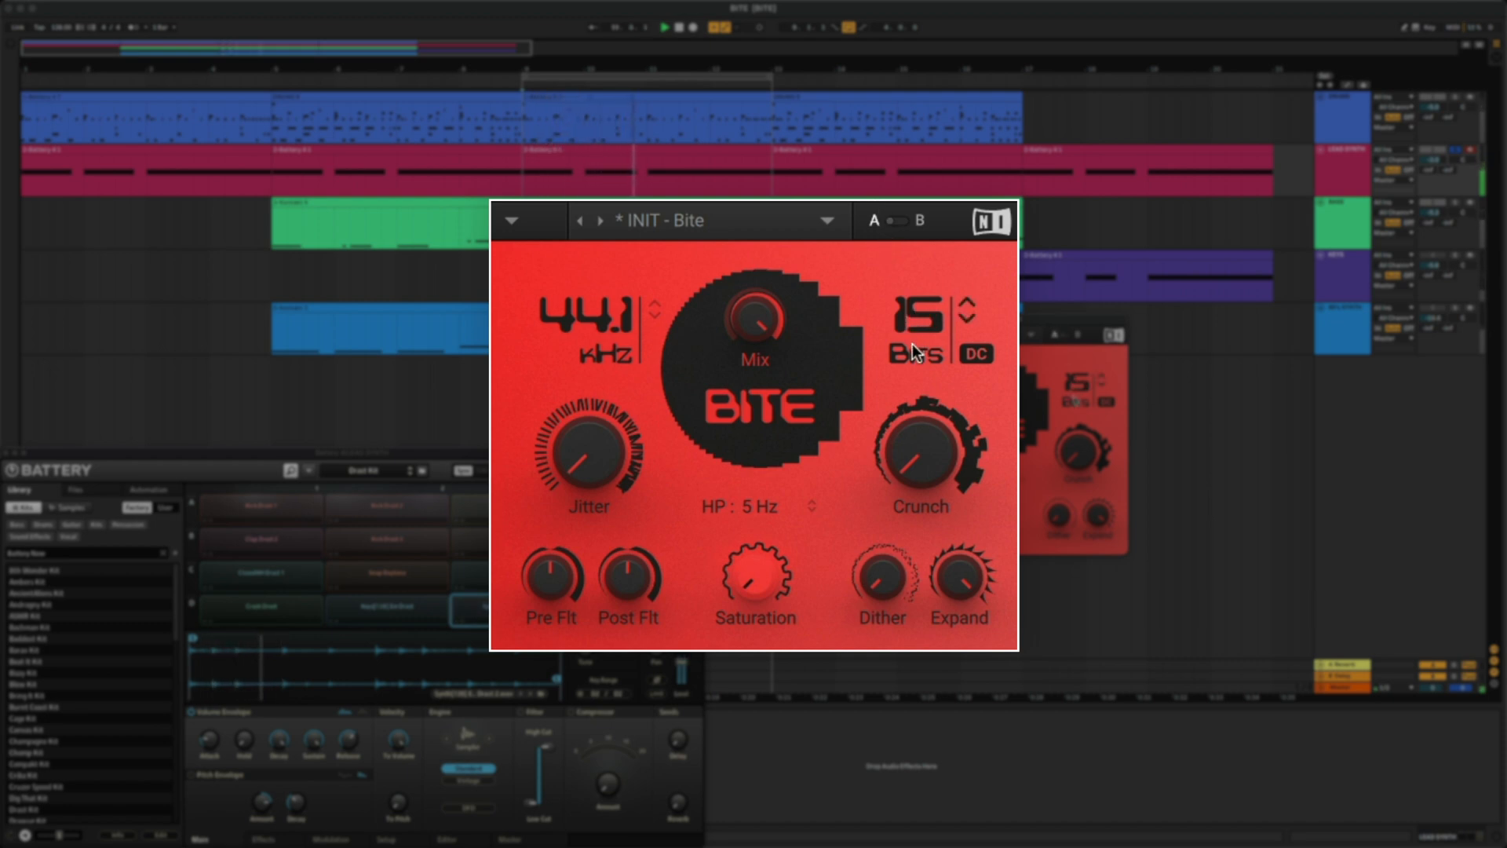
# Lower the LEAD SYNTH Bite's bit depth and adjust its dither amount.
pyautogui.click(968, 317)
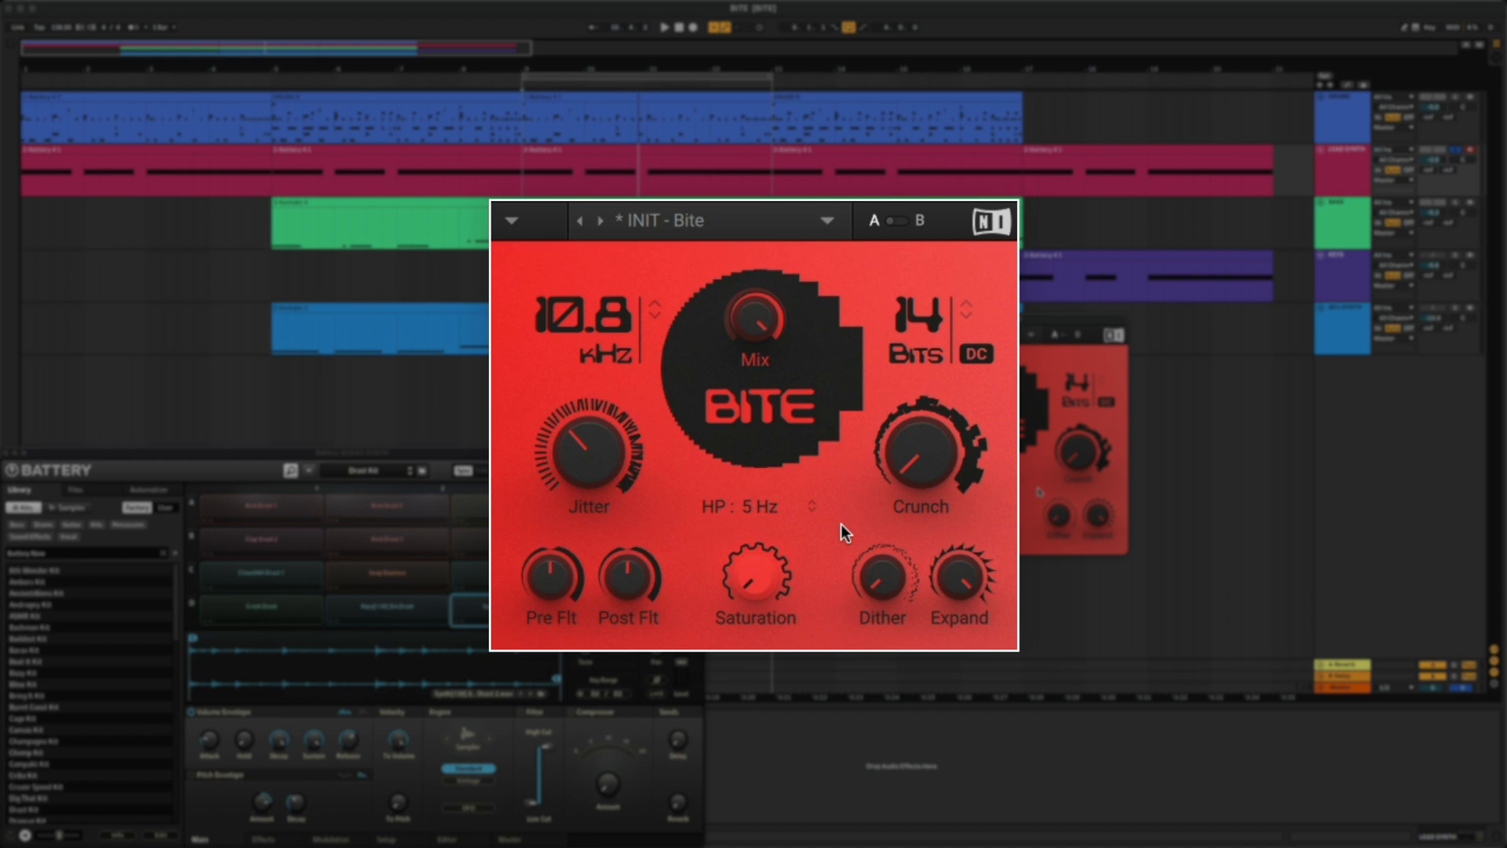
pyautogui.moveTo(873, 498)
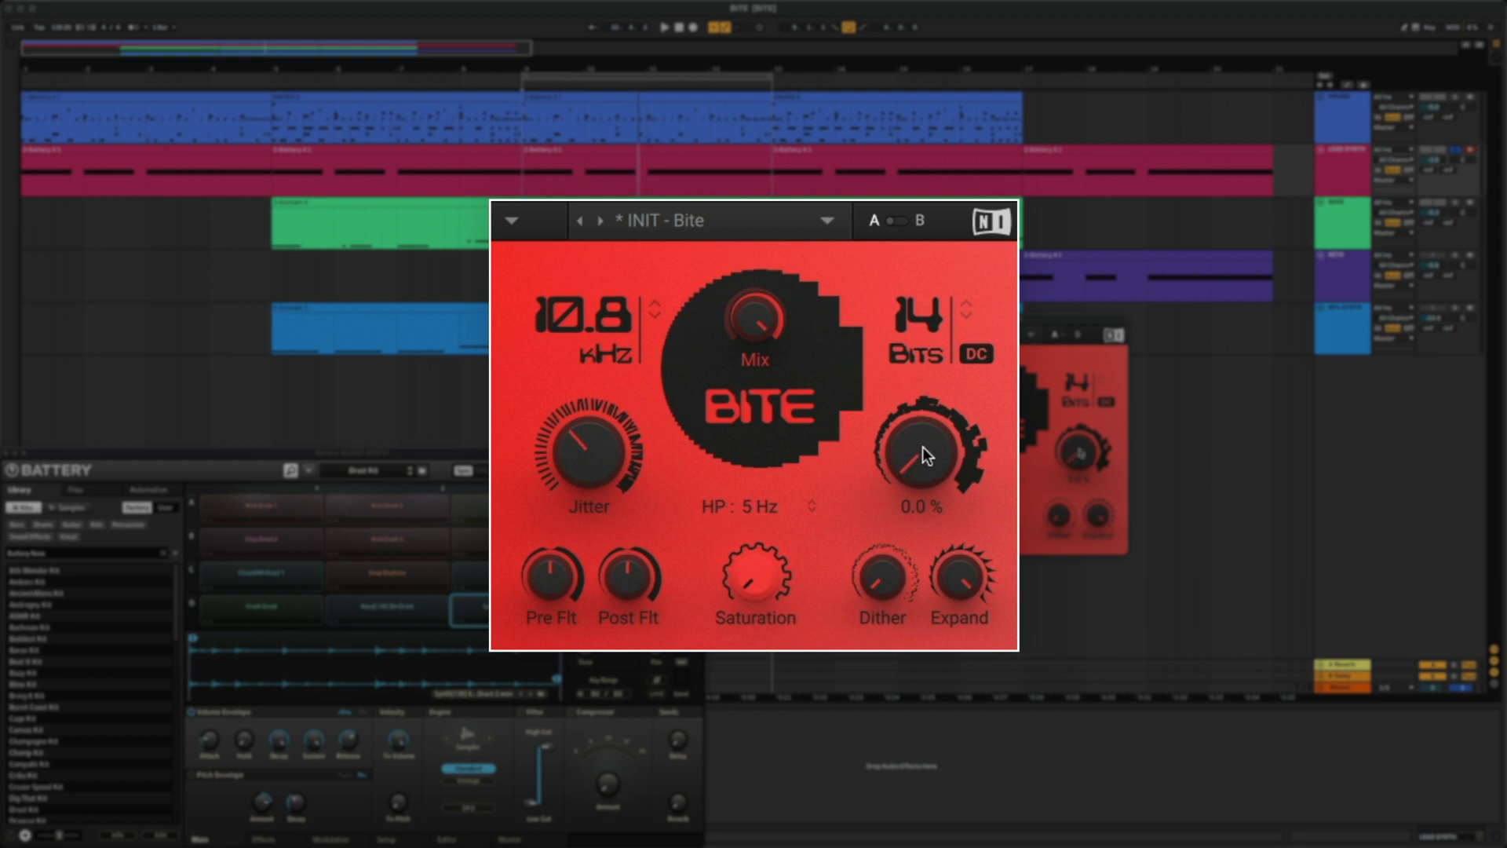
pyautogui.moveTo(925, 477)
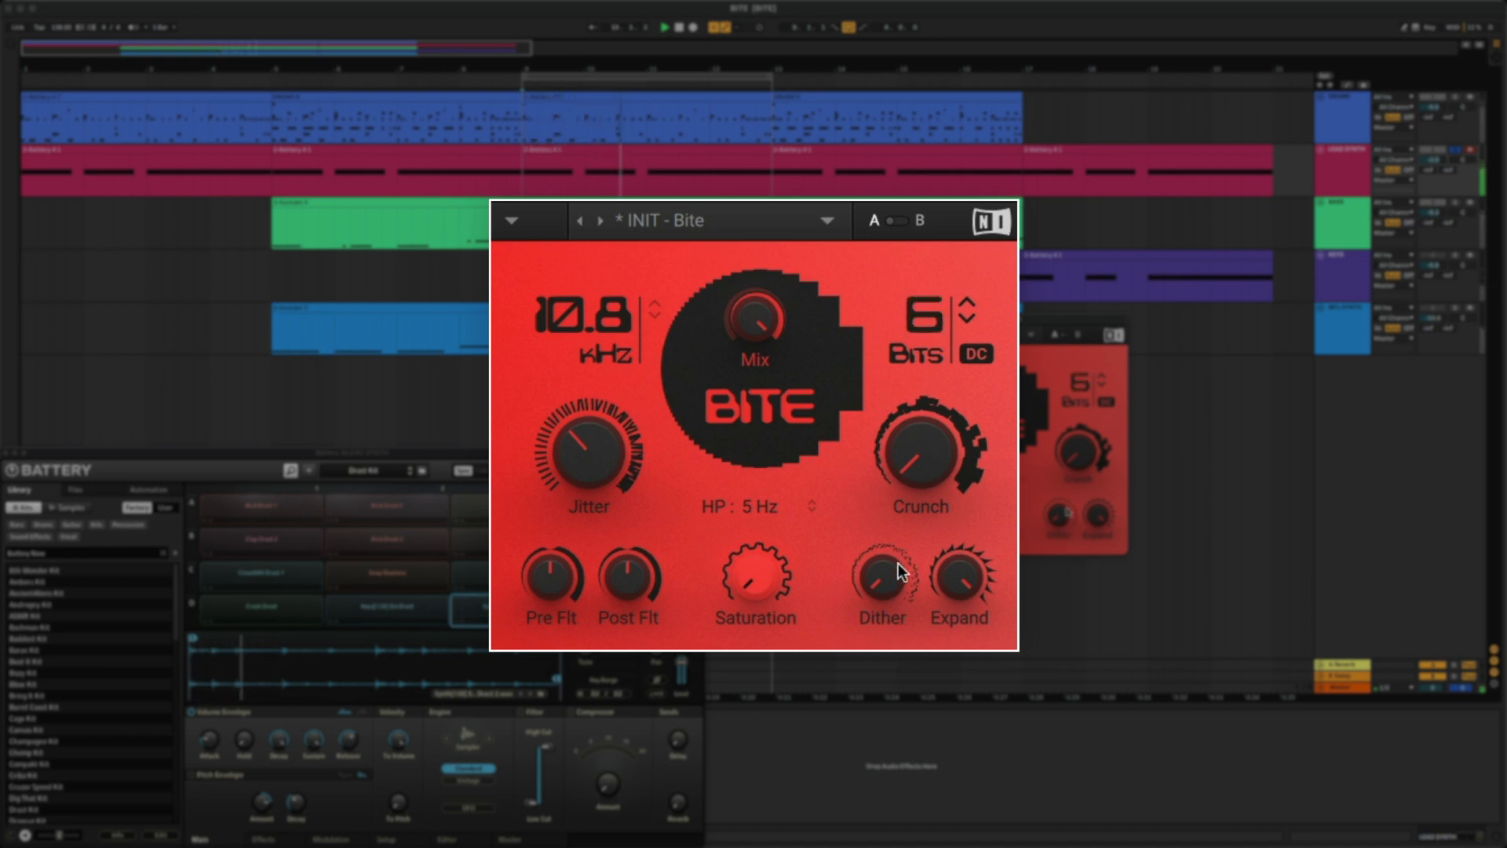
pyautogui.click(973, 303)
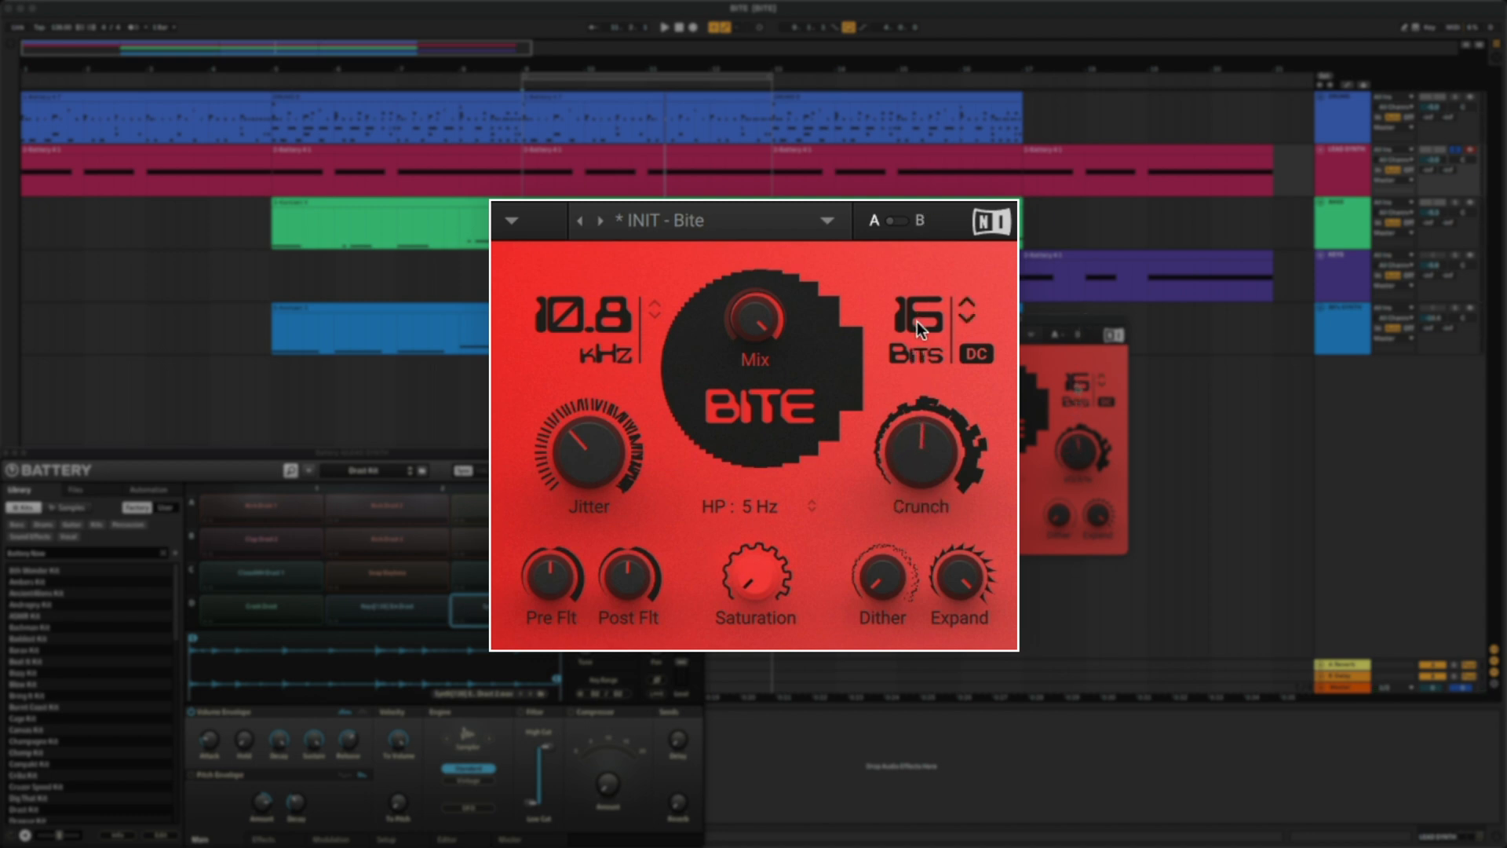
pyautogui.moveTo(924, 348)
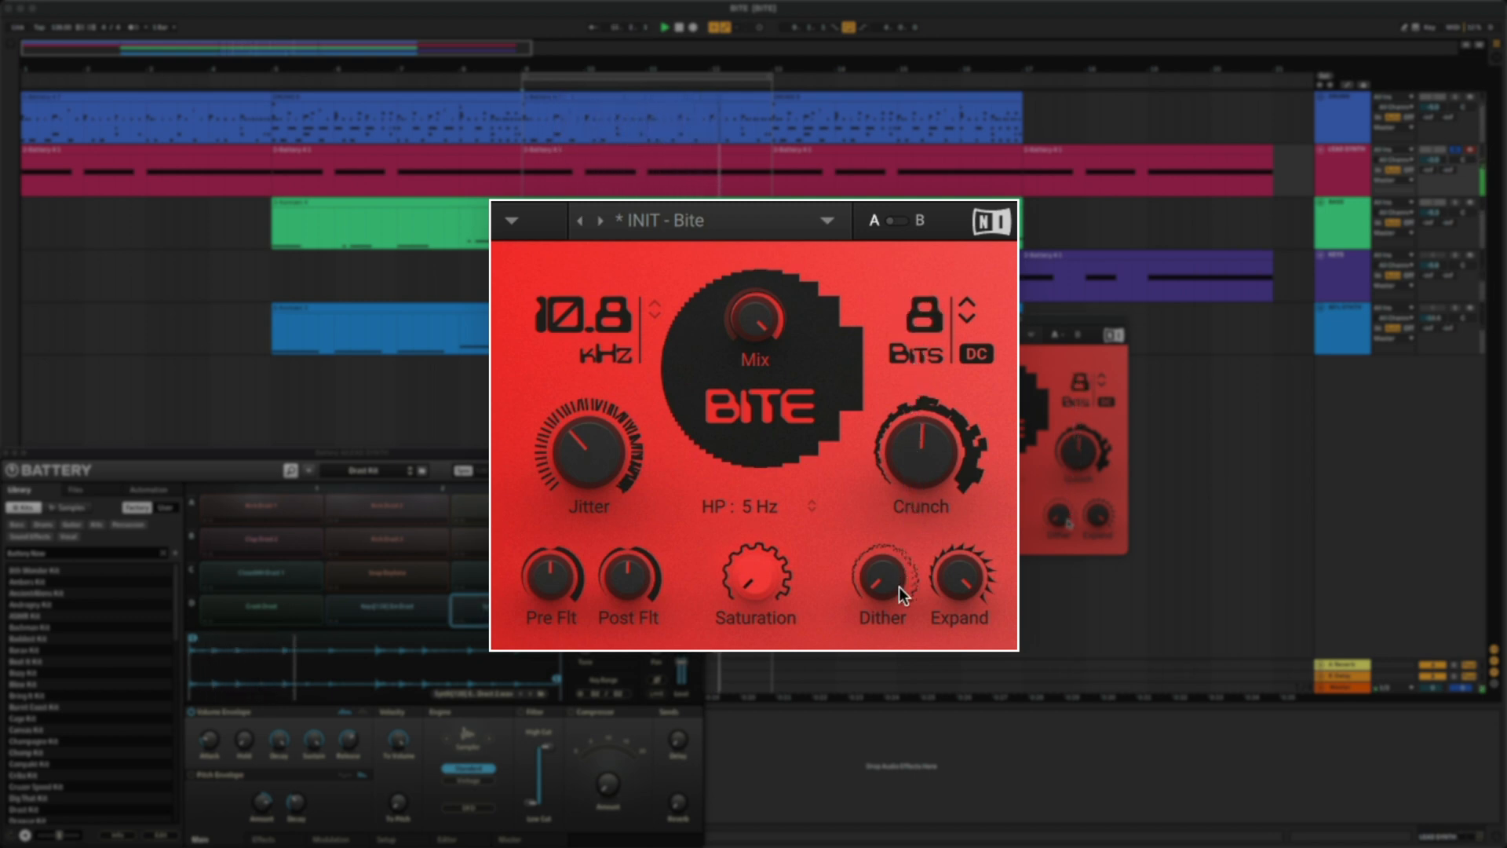
# Adjust the LEAD SYNTH Bite's dither level.
pyautogui.click(969, 317)
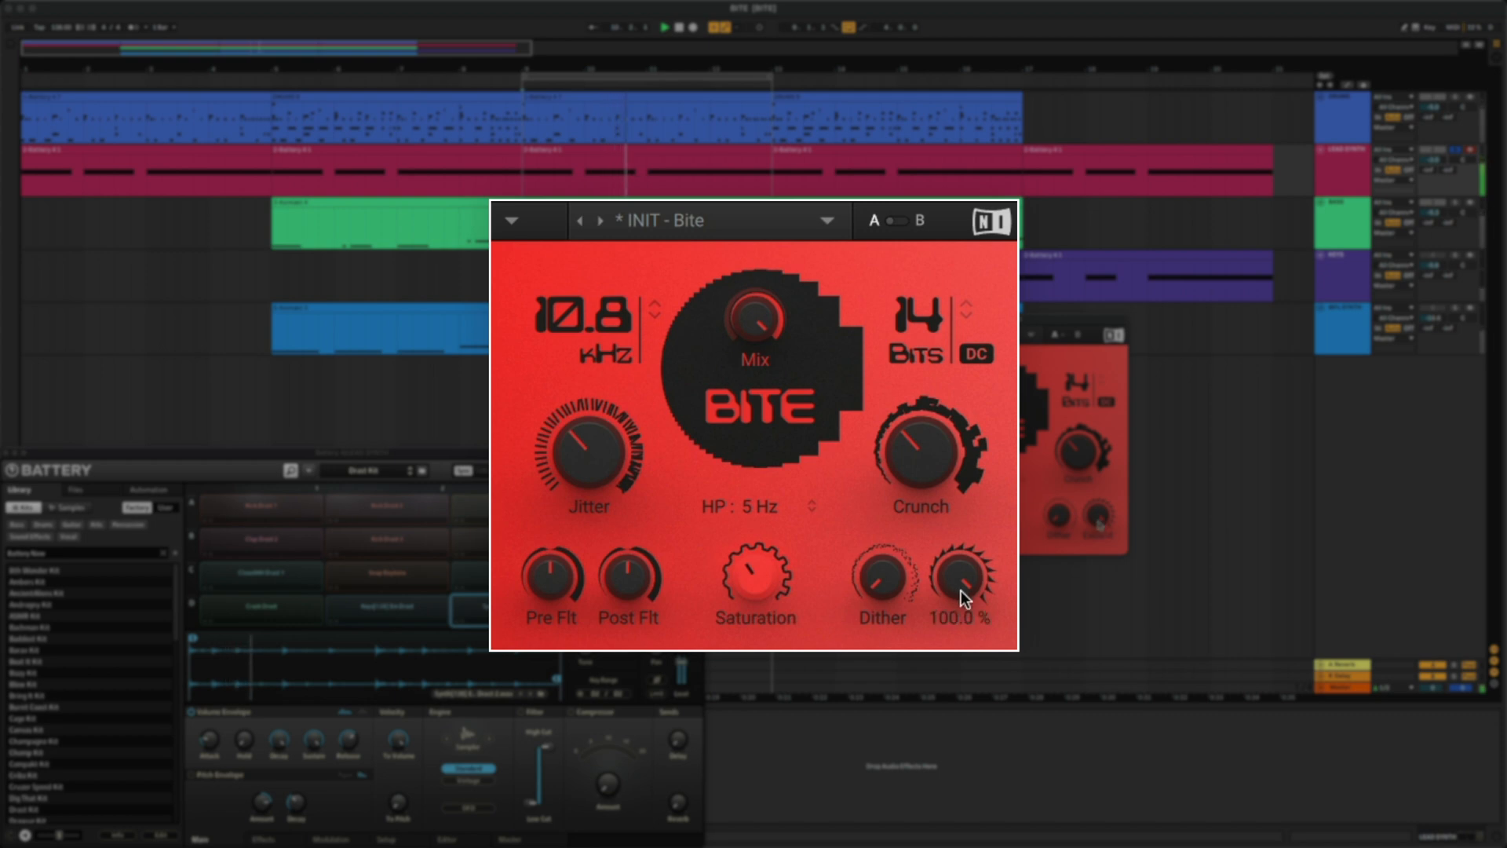
pyautogui.moveTo(962, 593)
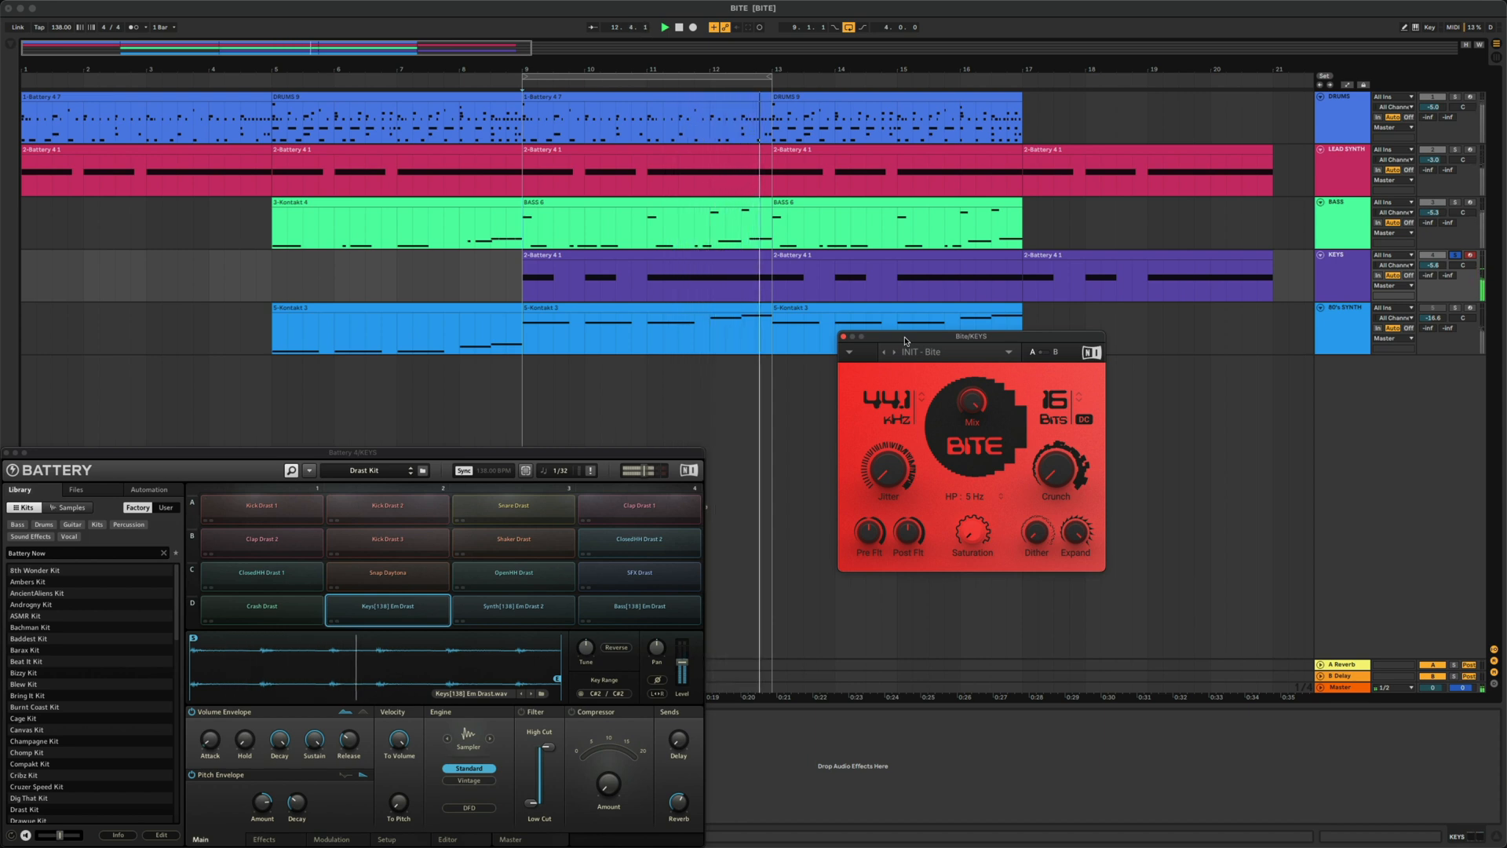
# Load the Crushed > Toy Sampler preset on the KEYS Bite, then switch to the 80's SYNTH track.
pyautogui.click(946, 351)
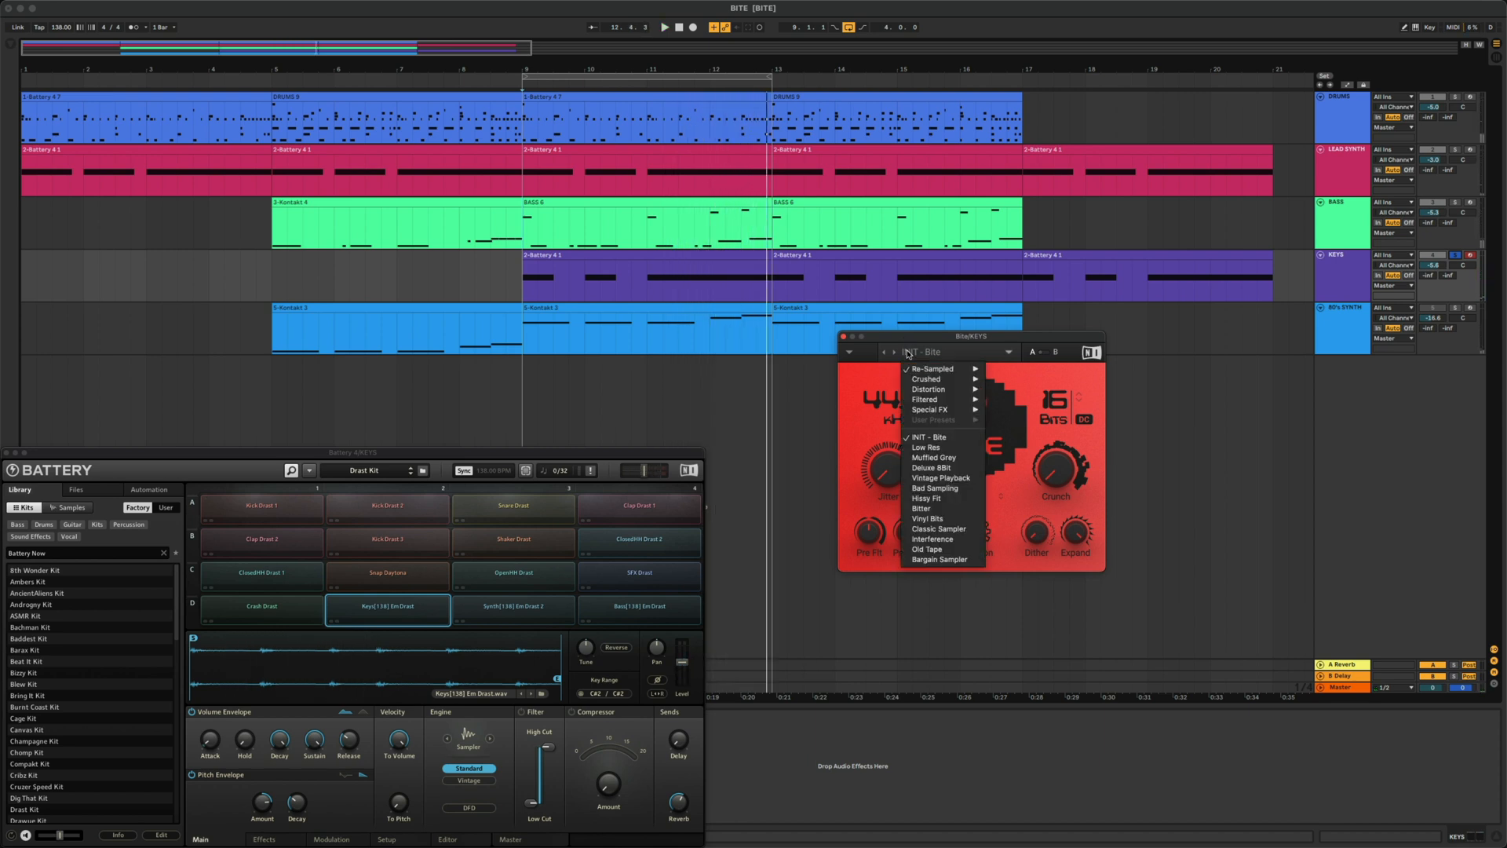
pyautogui.click(925, 379)
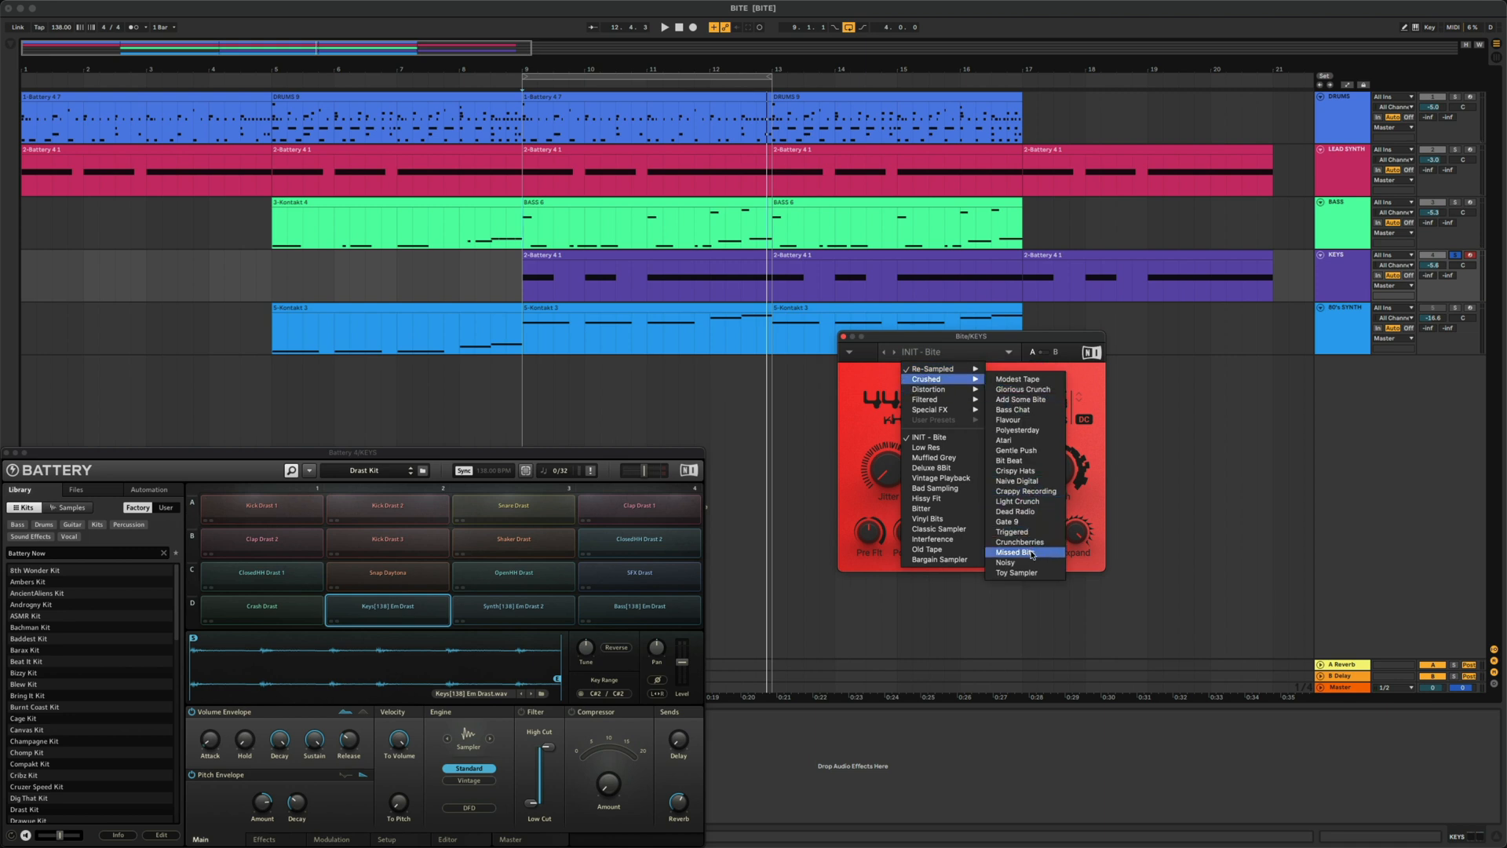
pyautogui.click(1016, 573)
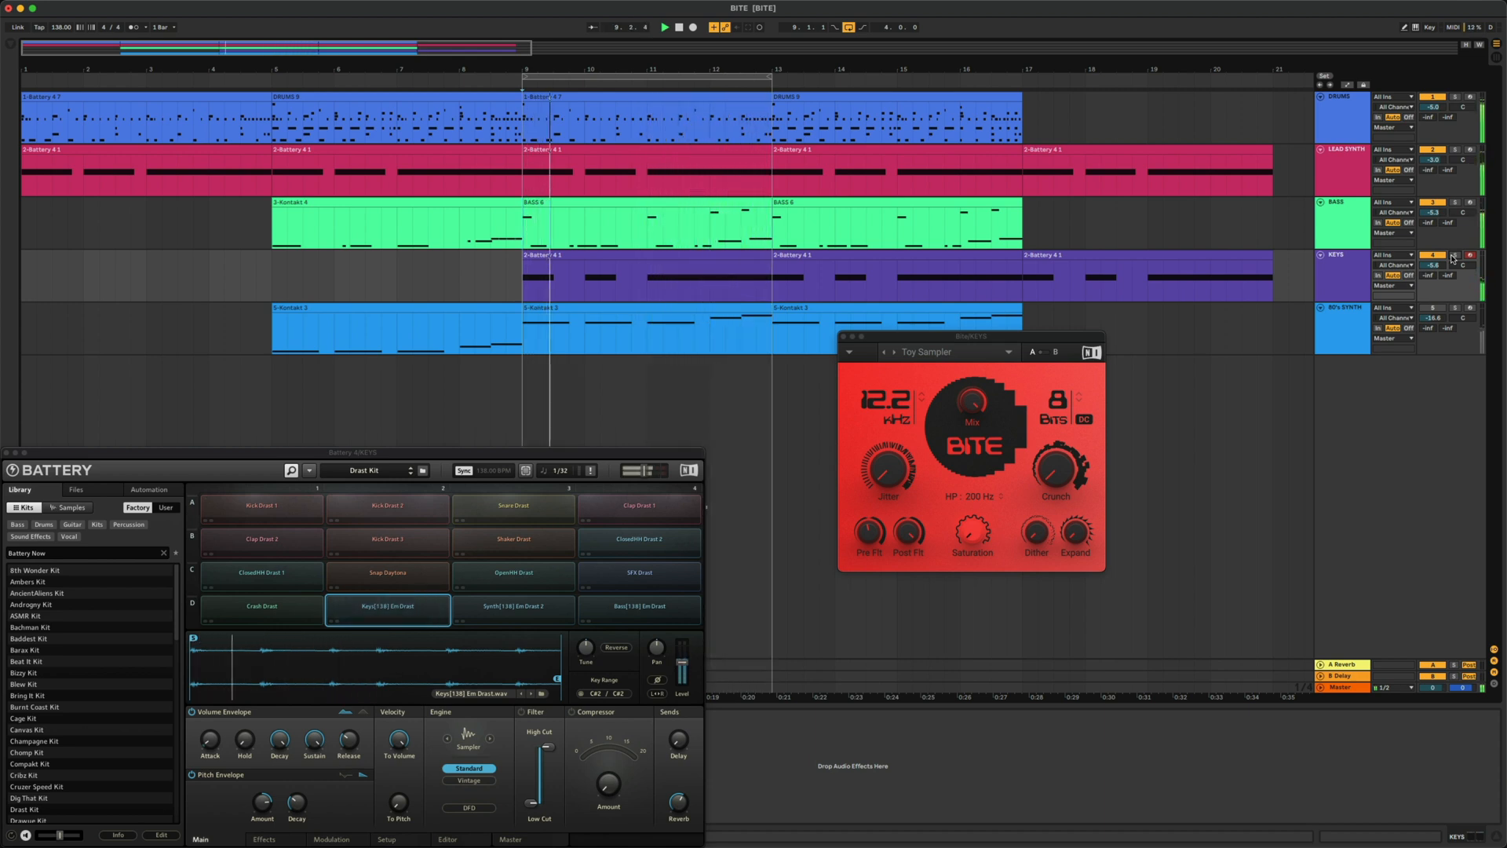
pyautogui.click(664, 27)
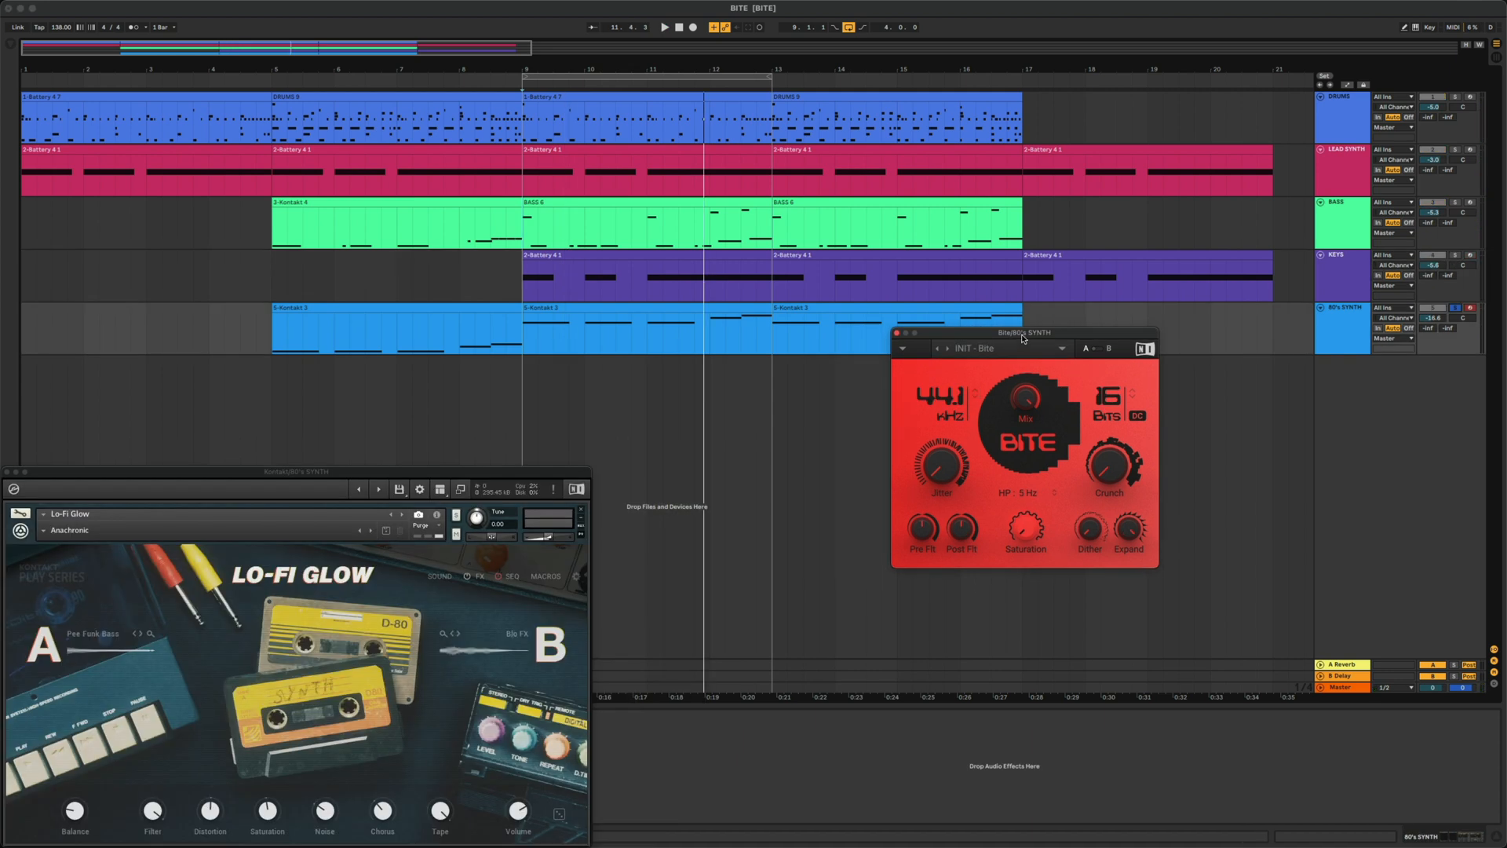
# Load the Distortion > Grunge preset onto the 80's SYNTH's Bite.
pyautogui.click(664, 26)
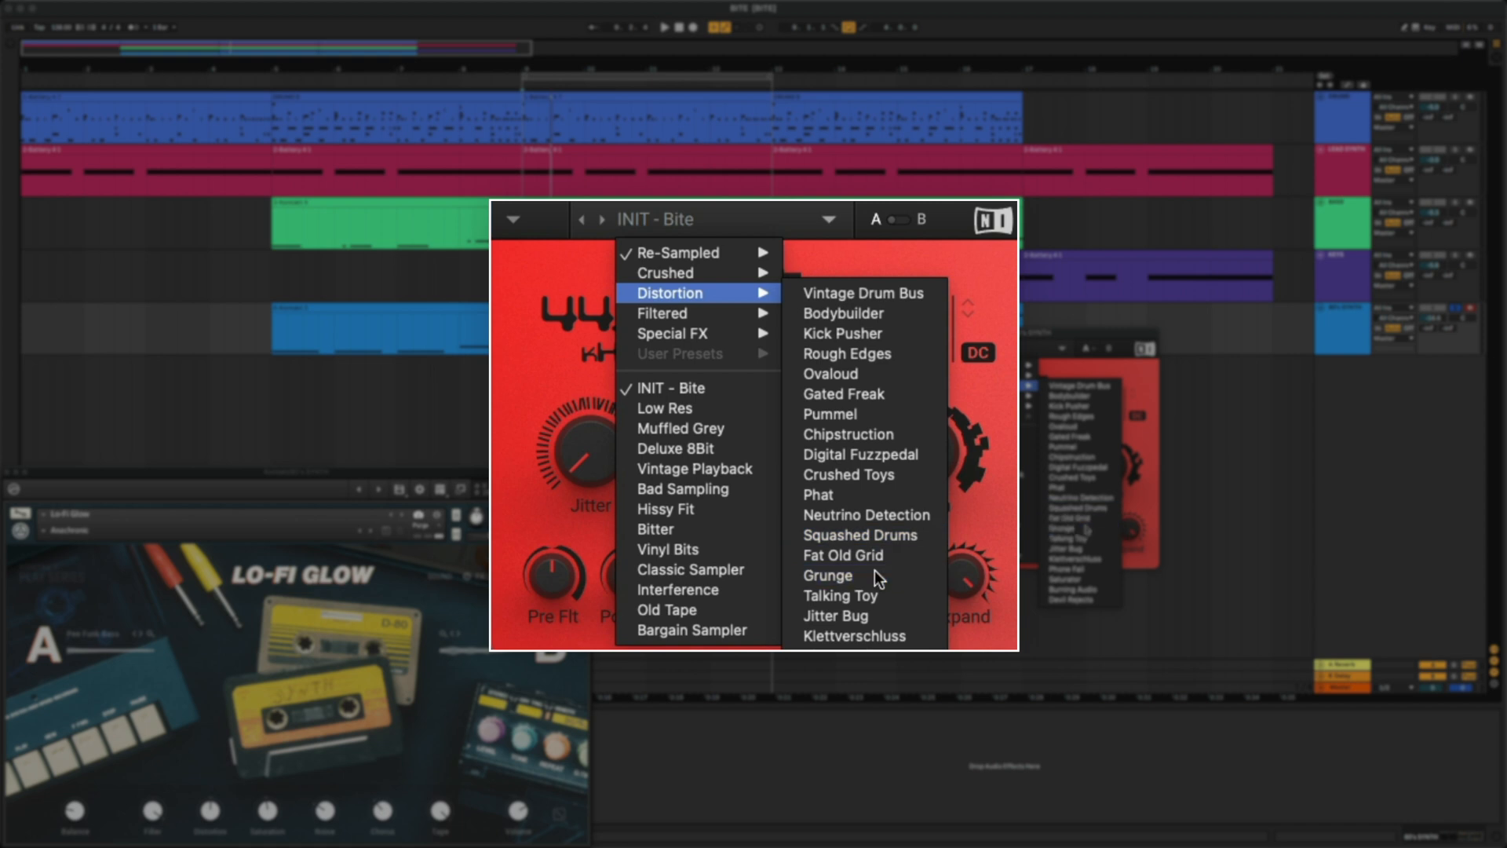
pyautogui.click(826, 575)
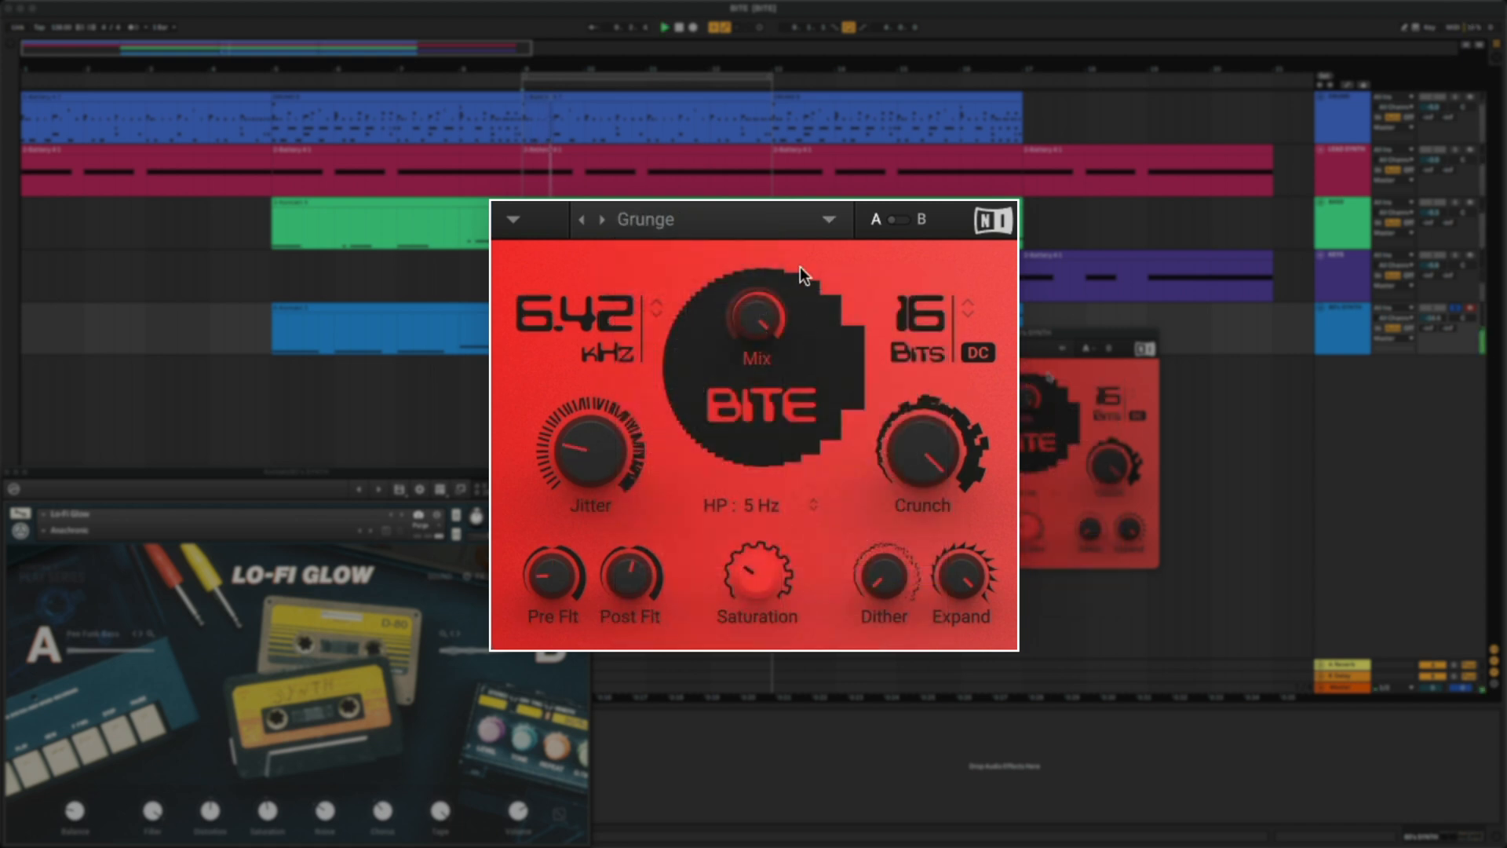
pyautogui.moveTo(798, 278)
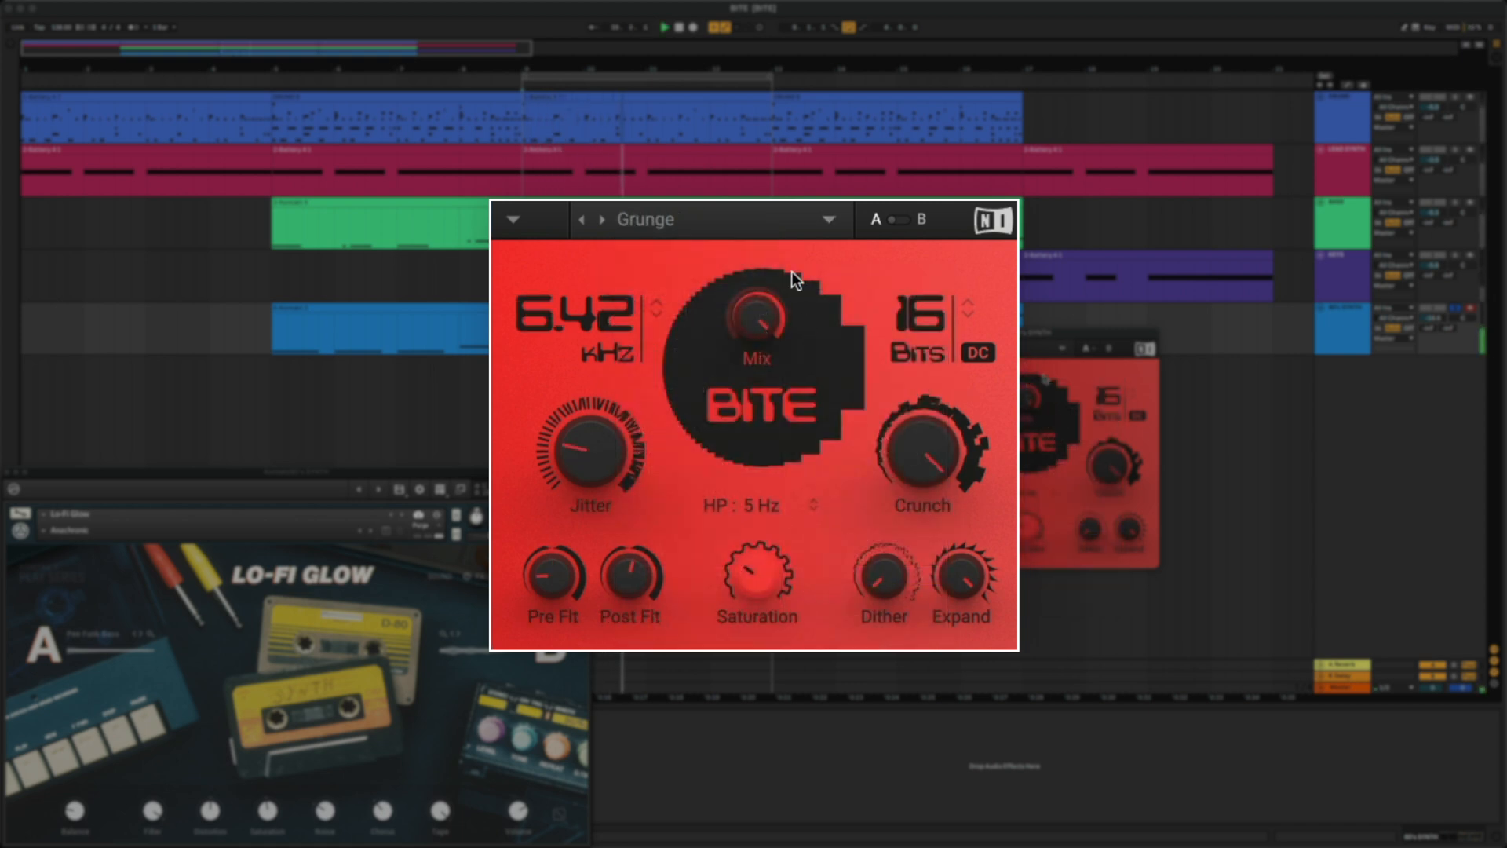
pyautogui.moveTo(572, 339)
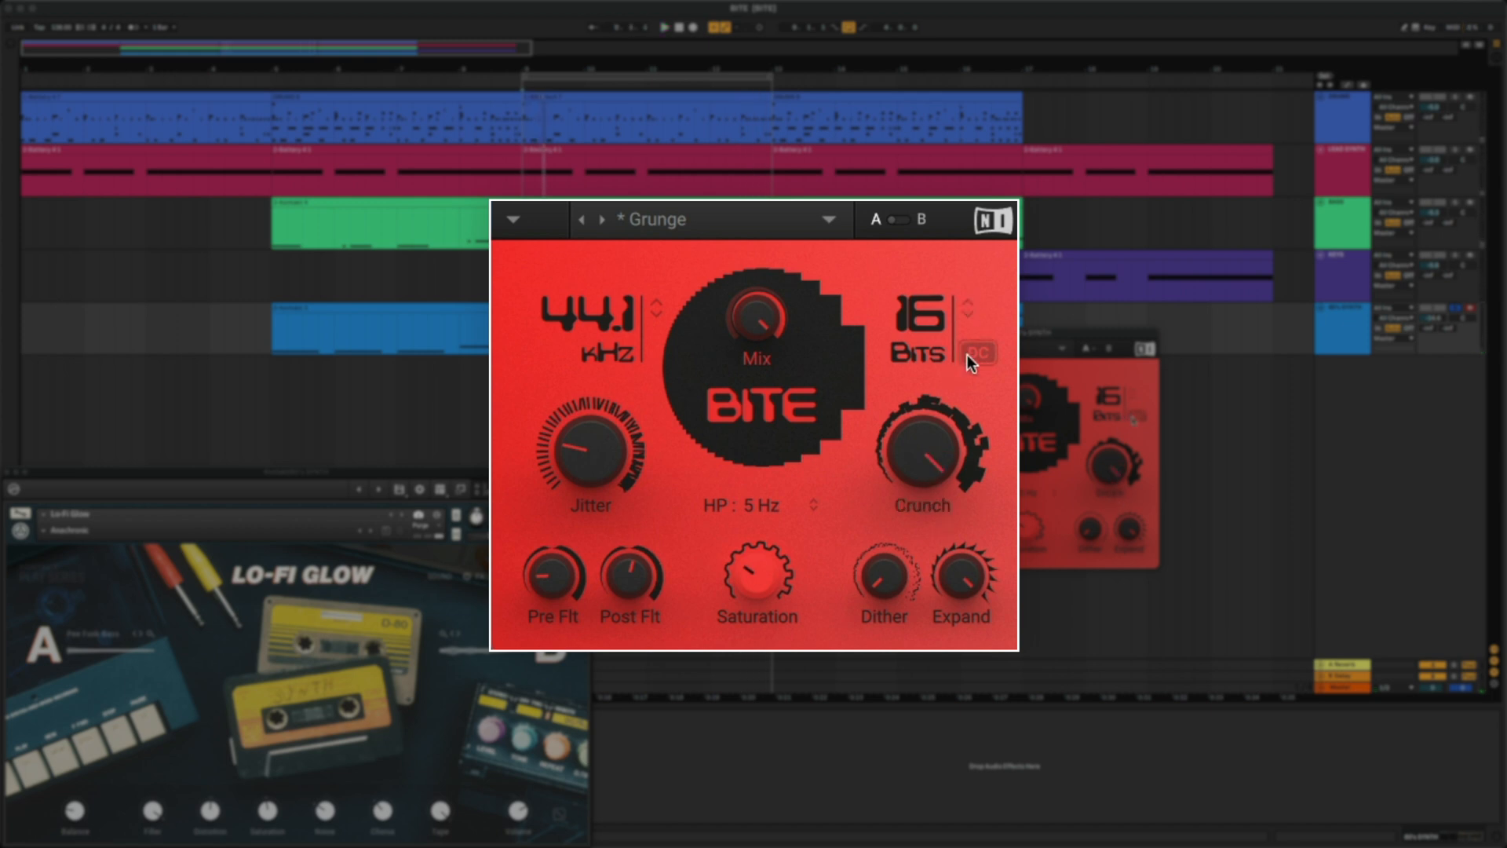
# Toggle the DC filter on the 80's SYNTH's Bite.
pyautogui.click(979, 353)
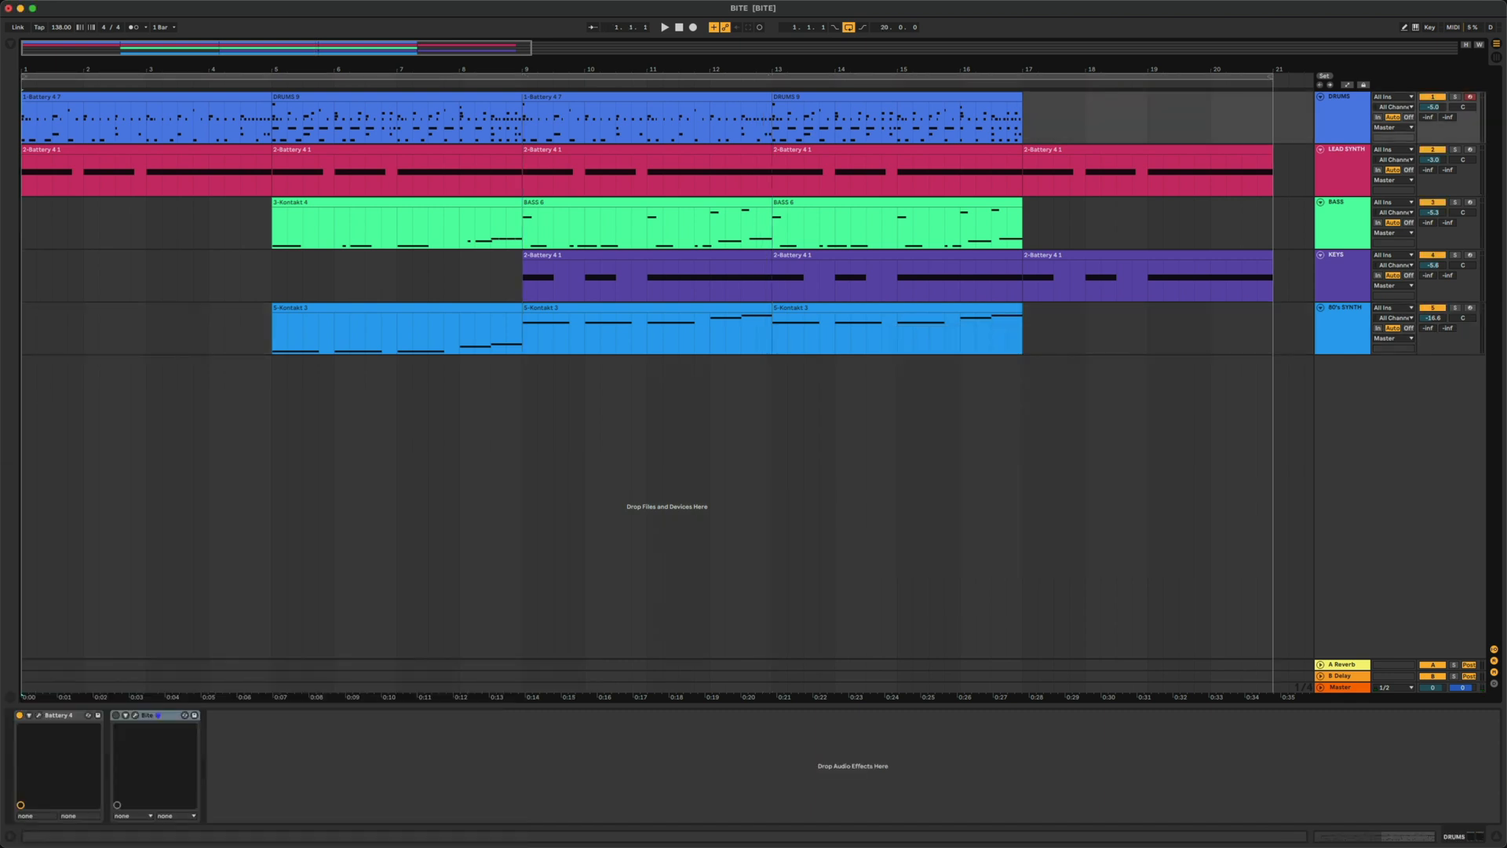
# Play the beat, stop it, and play it again from the start.
pyautogui.click(663, 27)
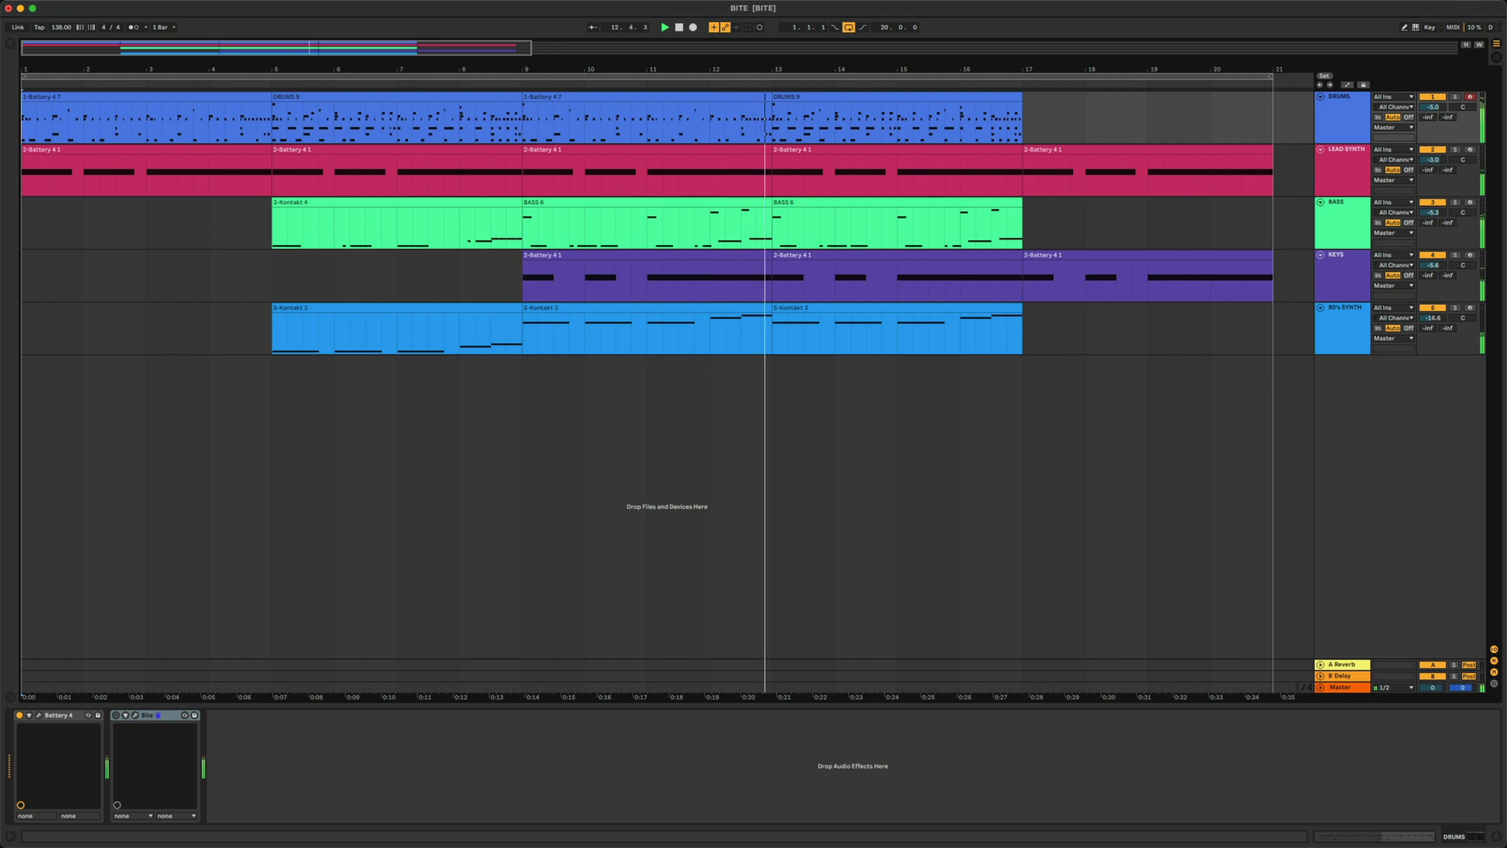
pyautogui.click(677, 26)
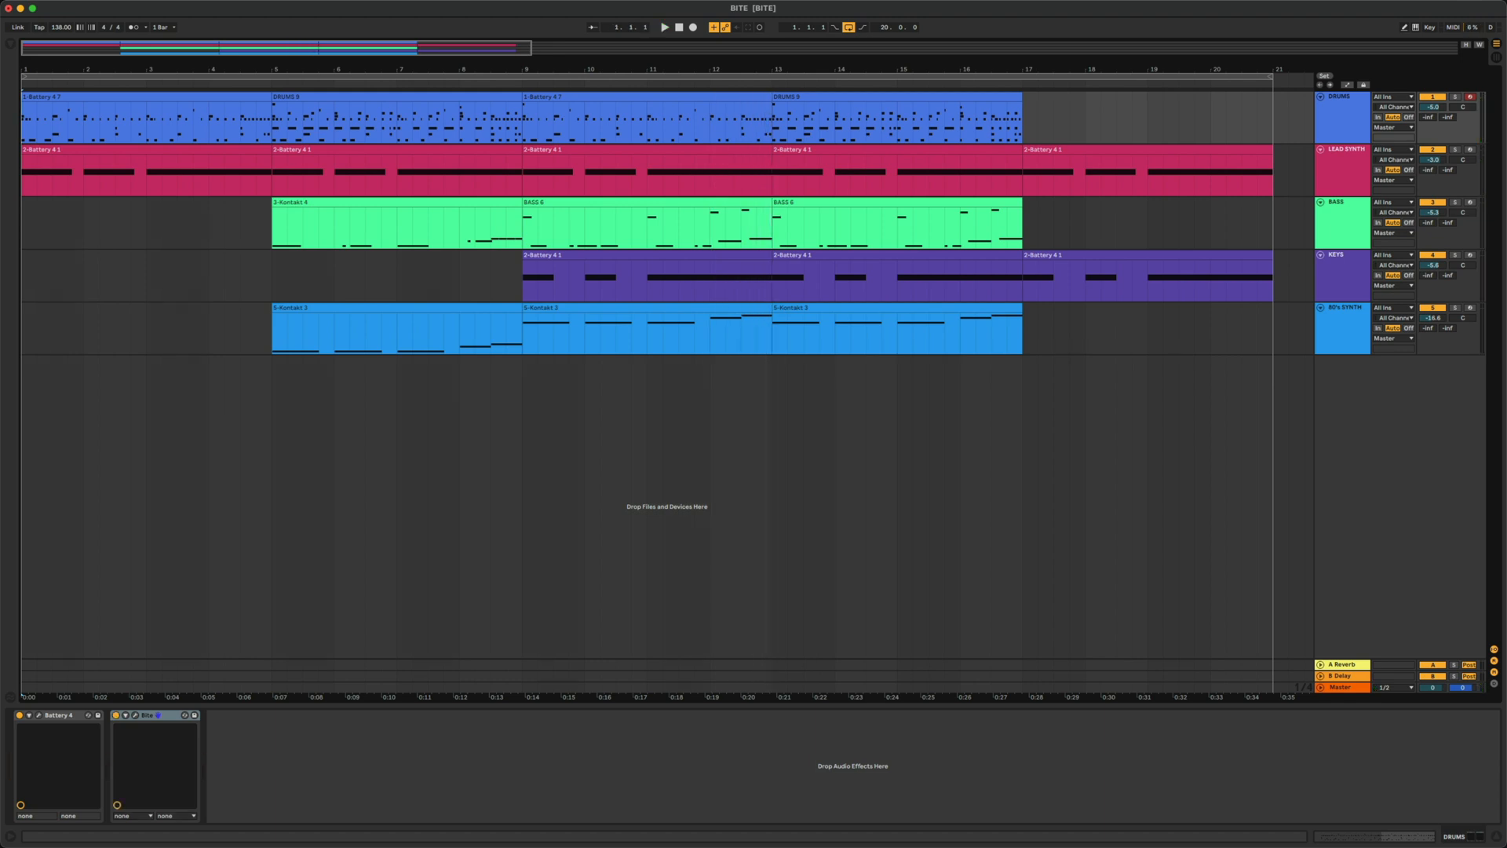
pyautogui.click(664, 27)
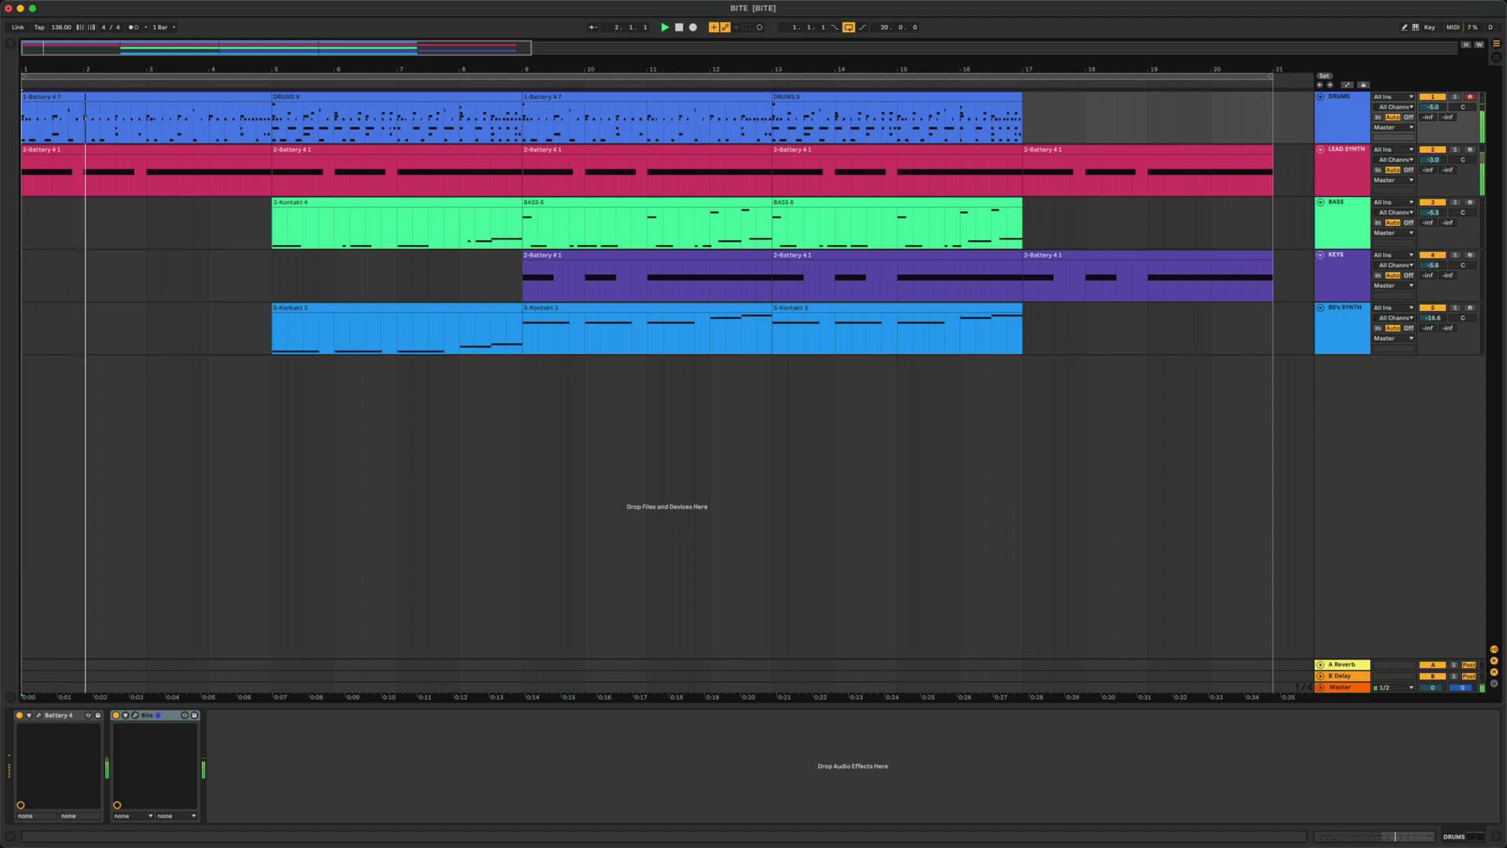